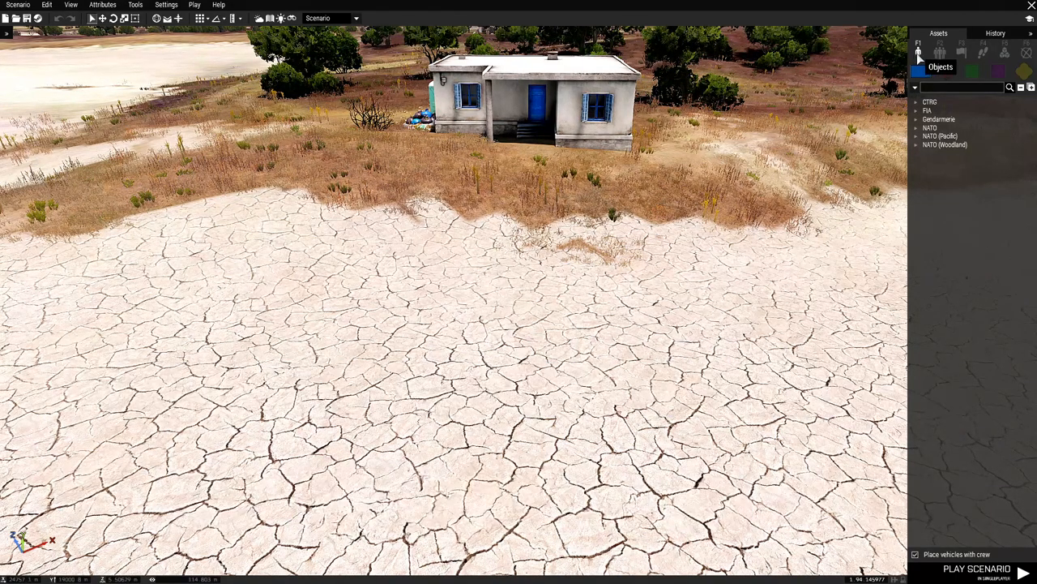
Place a NATO Grenadier near the house and confirm its attributes as the player unit
left_click(918, 127)
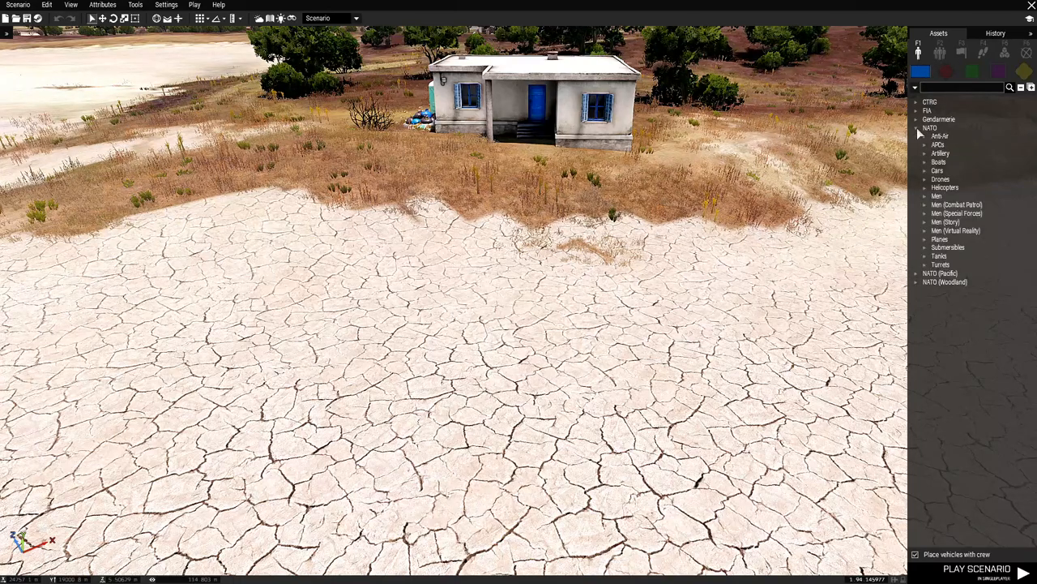
left_click(936, 196)
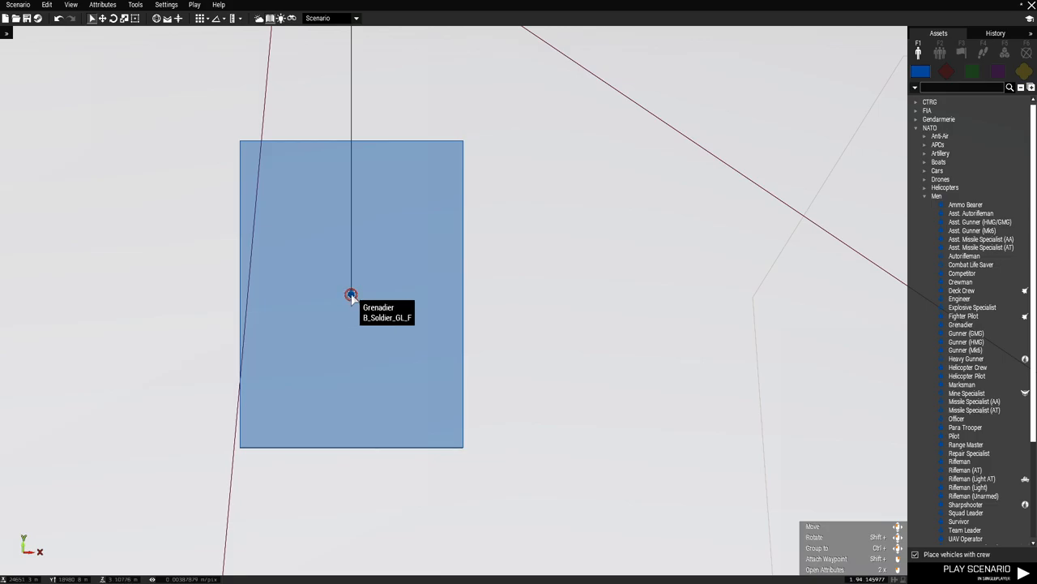
double_click(351, 294)
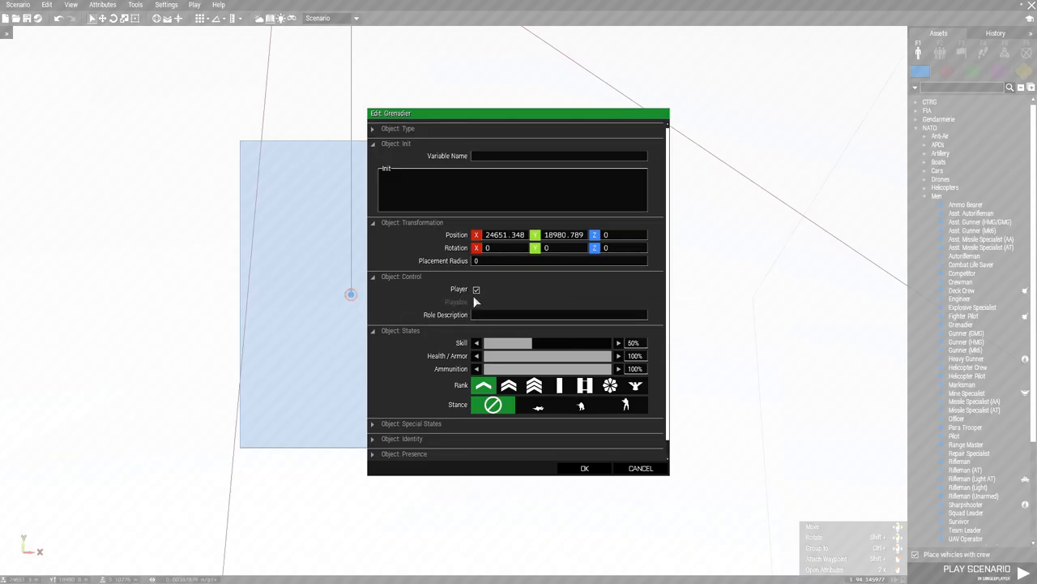
left_click(585, 468)
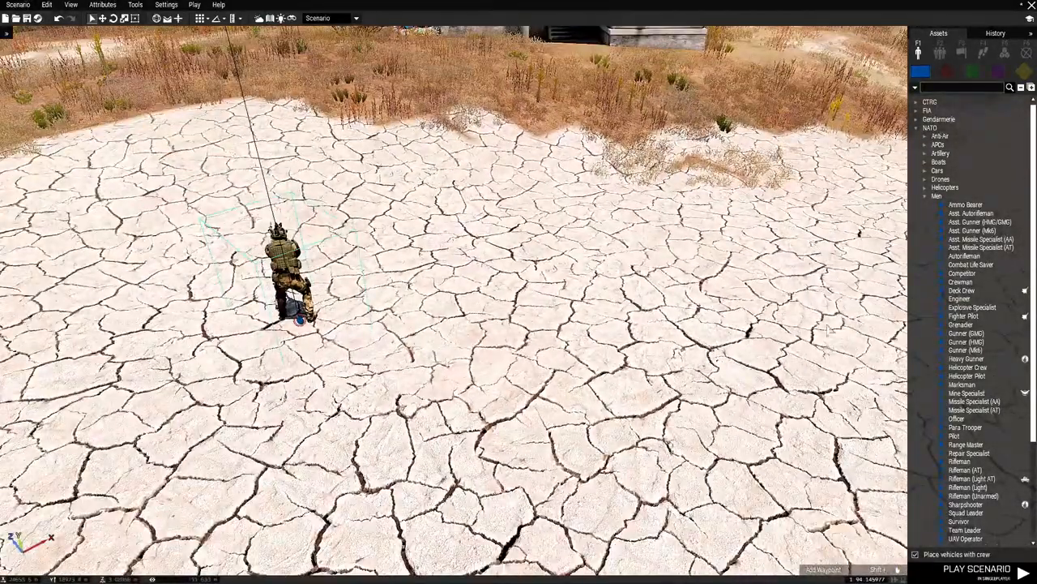
Place a NATO Deck Crew soldier beside the Grenadier
left_click(961, 290)
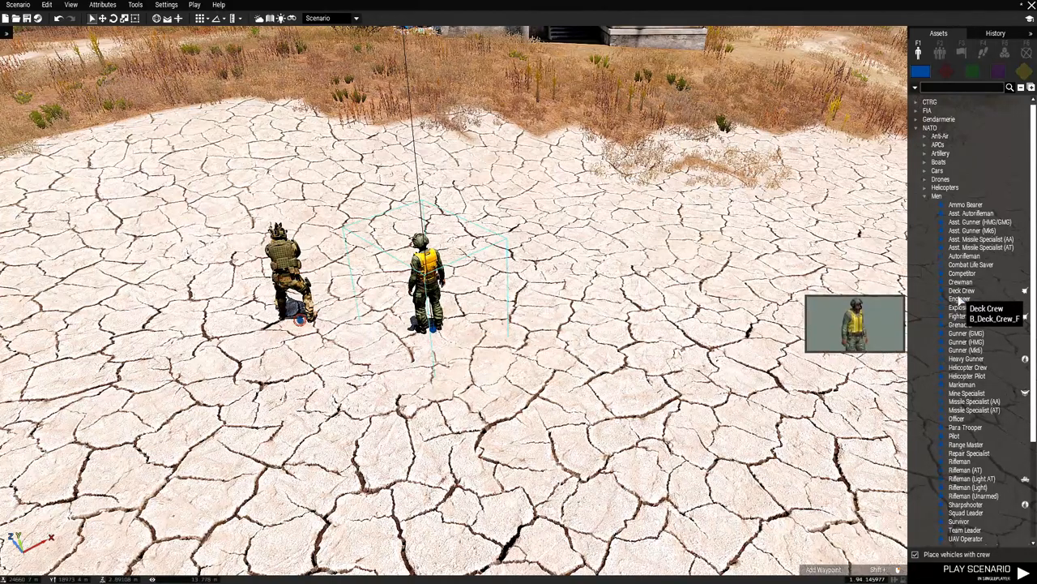
left_click(962, 273)
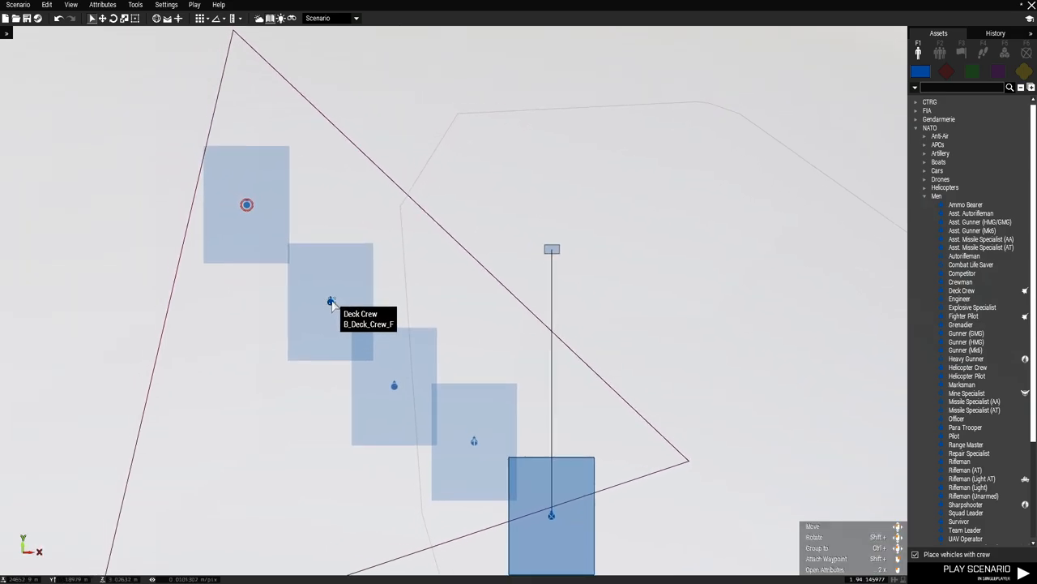
Tick Playable in the Deck Crew's Object: Control attributes and confirm
double_click(330, 302)
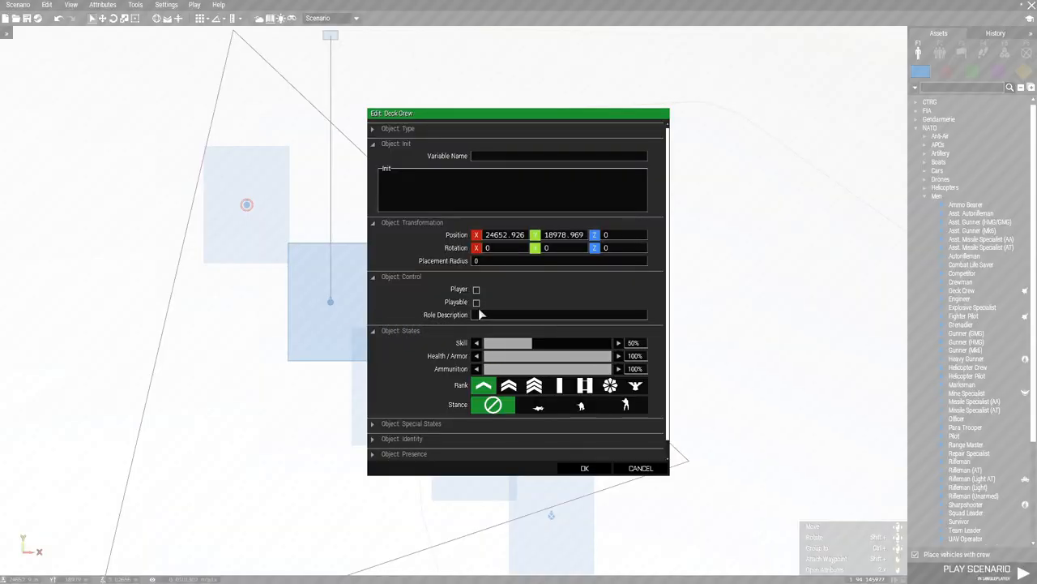
mouse_move(476, 301)
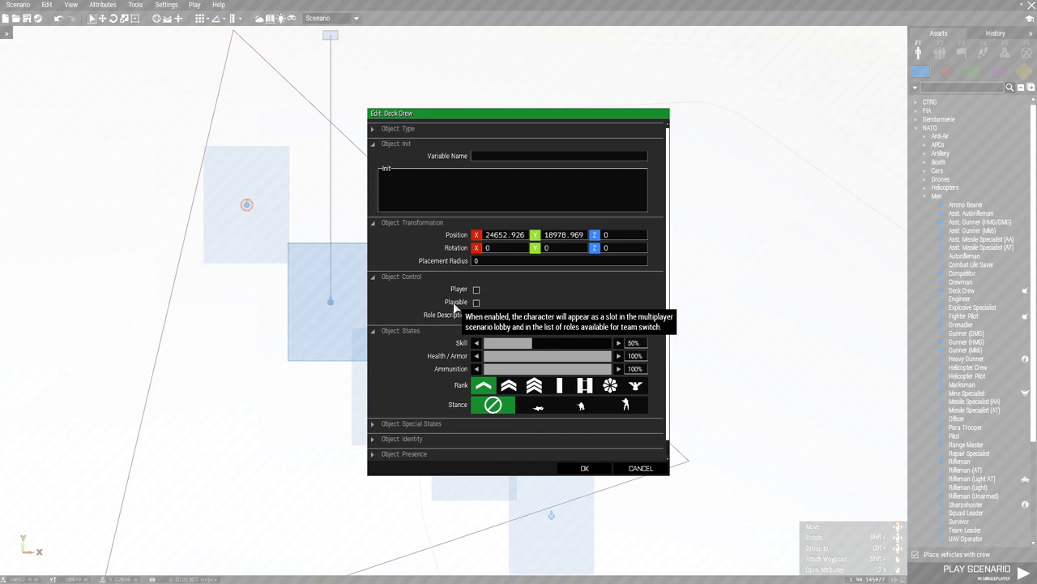
mouse_move(481, 315)
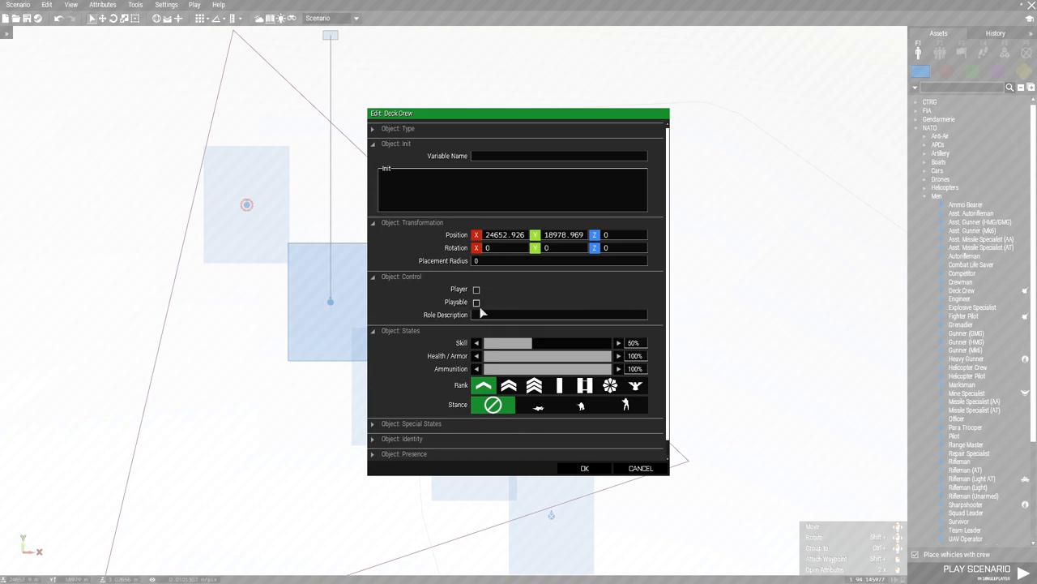
left_click(477, 301)
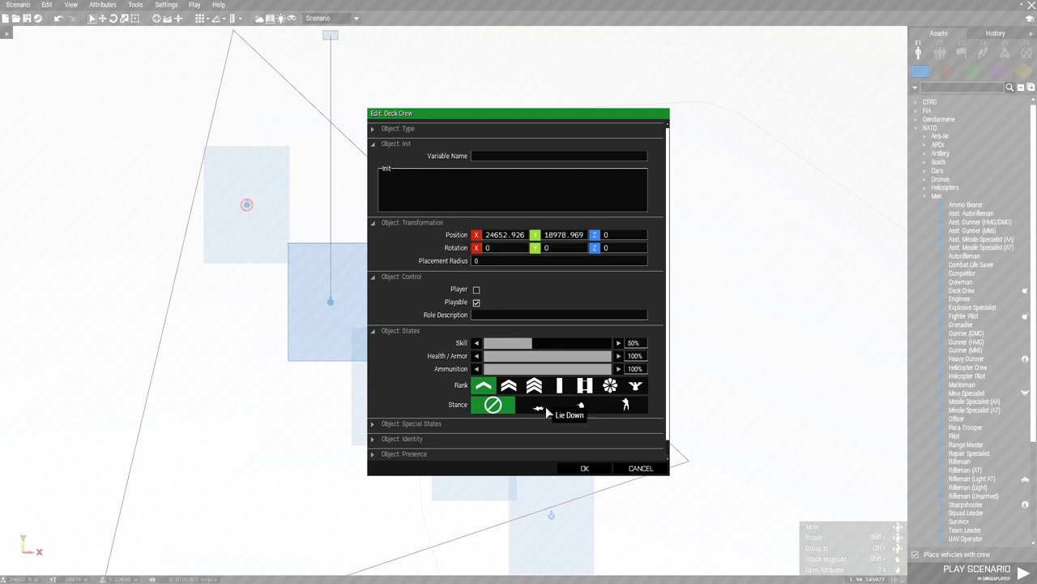
left_click(585, 468)
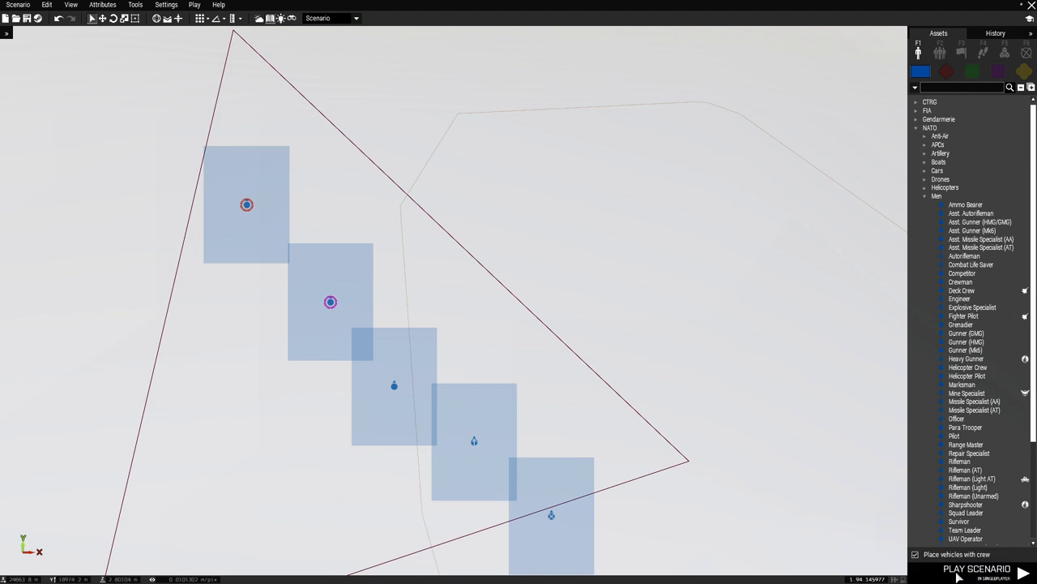
Start a singleplayer preview of the scenario
left_click(977, 569)
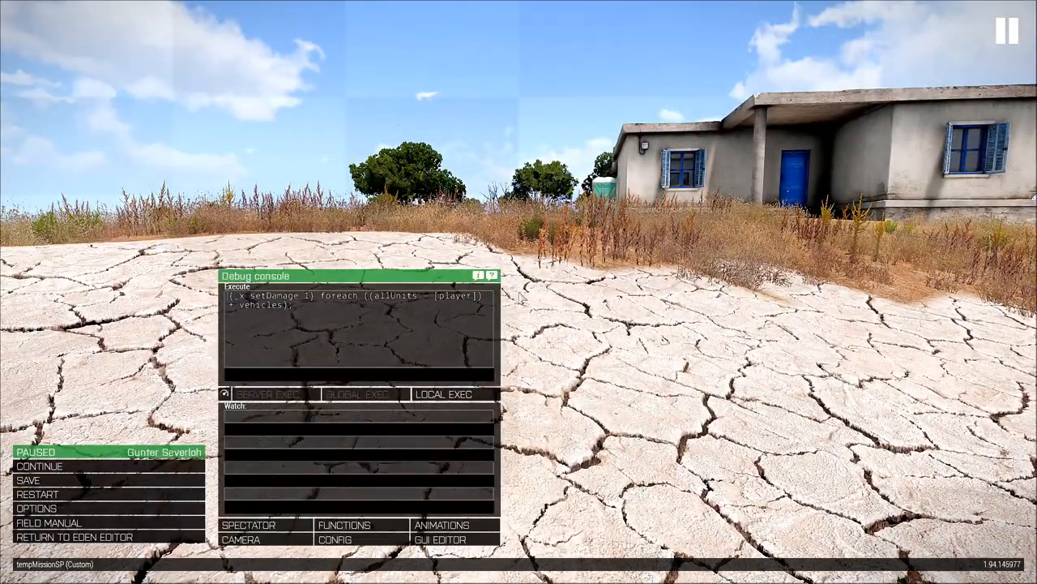
mouse_move(27, 480)
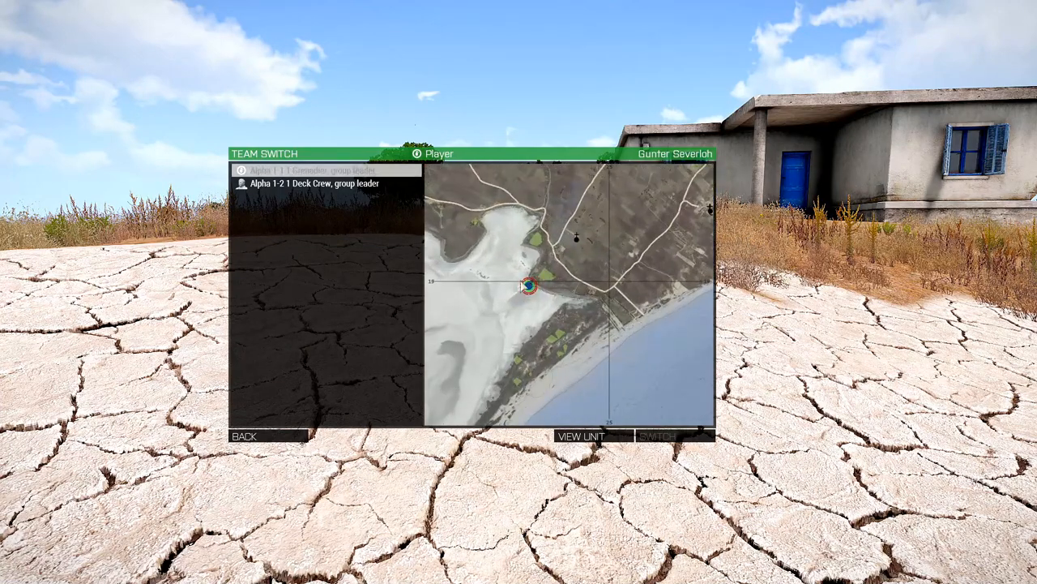
Preview the Deck Crew in Team Switch, then resume play as the Grenadier
left_click(312, 170)
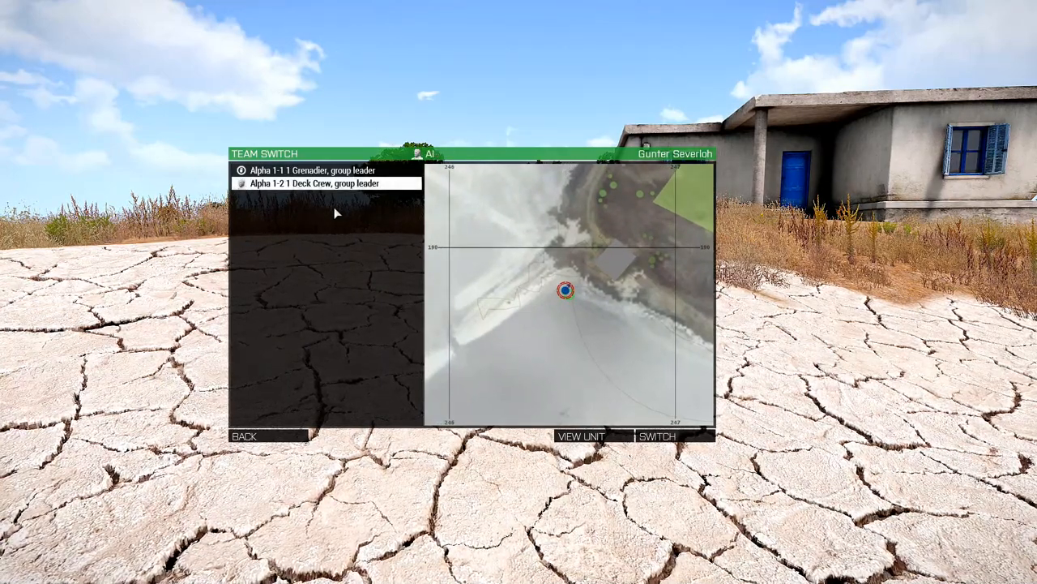
left_click(657, 436)
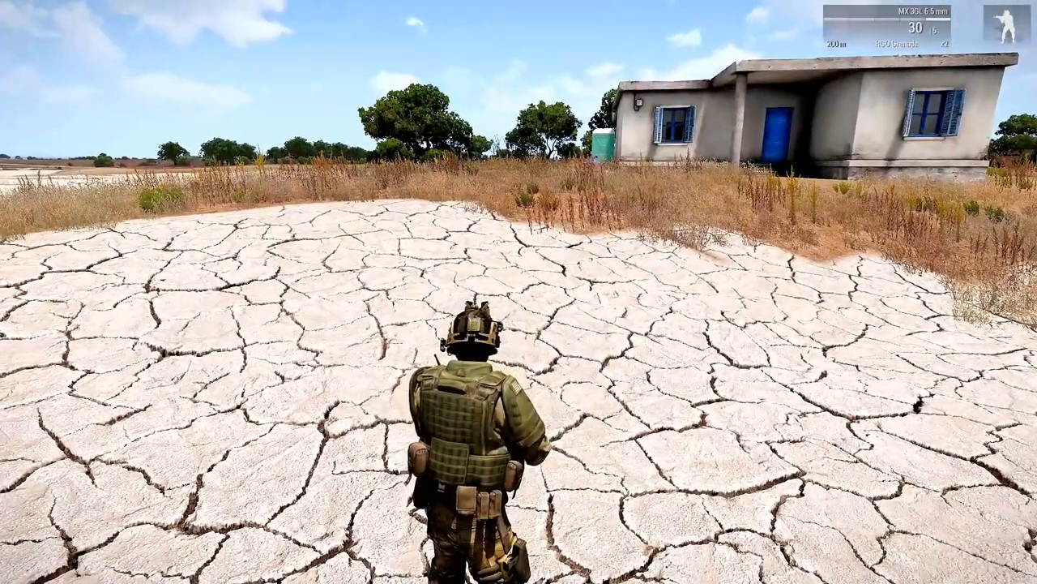
Exit the preview and return to Eden Editor
key("Escape")
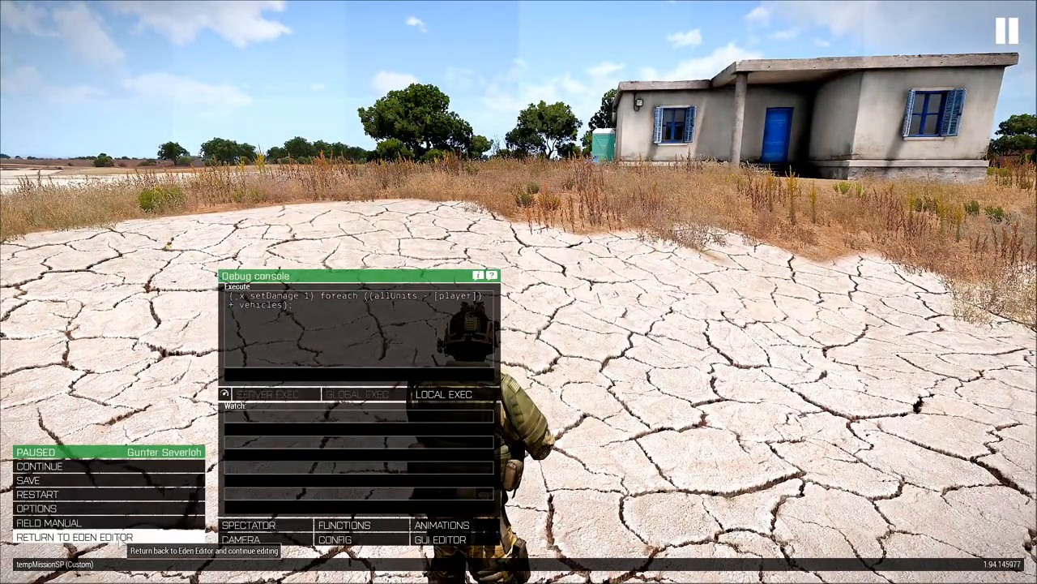
left_click(73, 536)
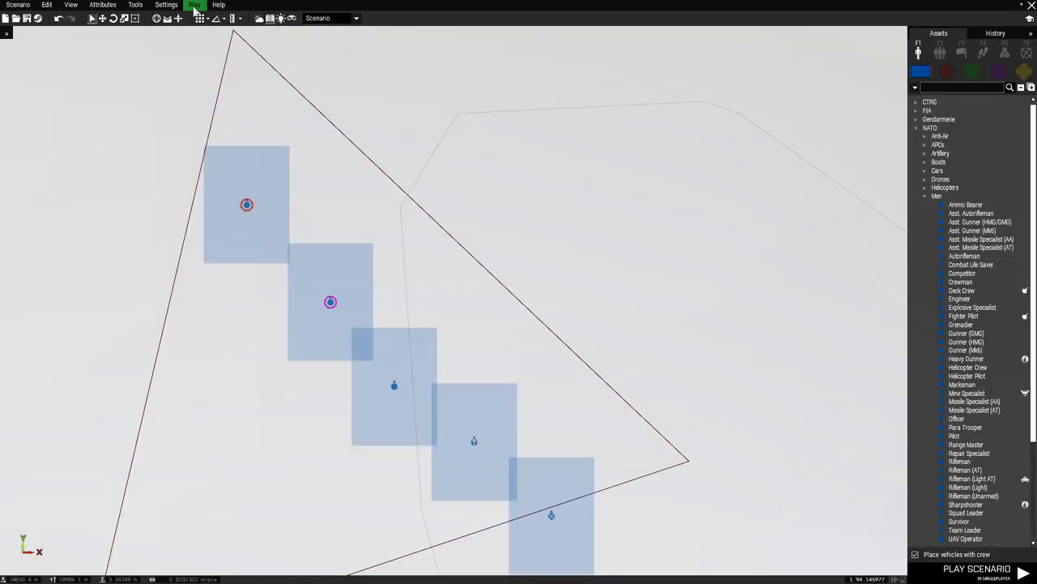
left_click(195, 5)
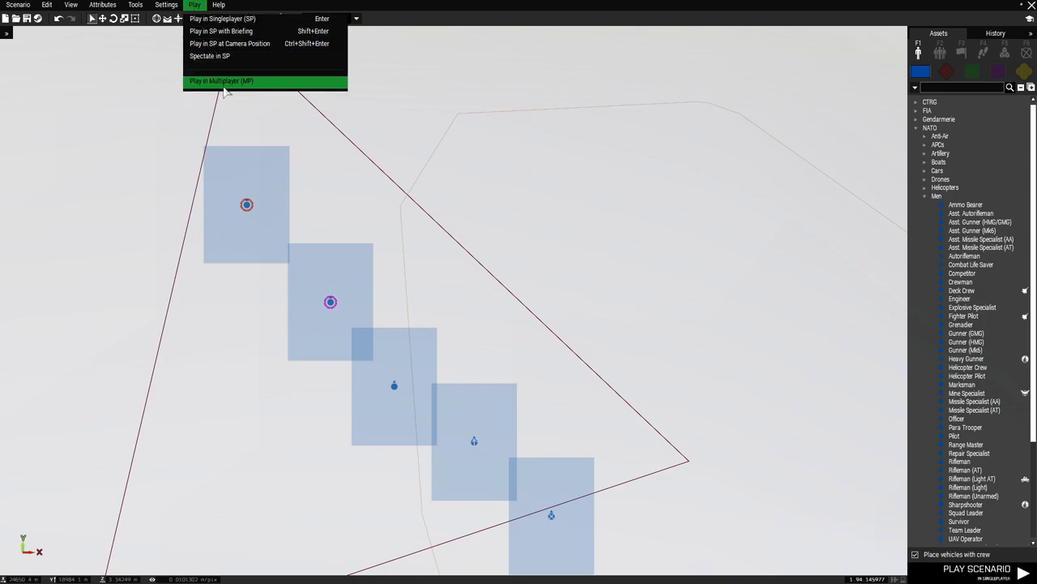
left_click(221, 80)
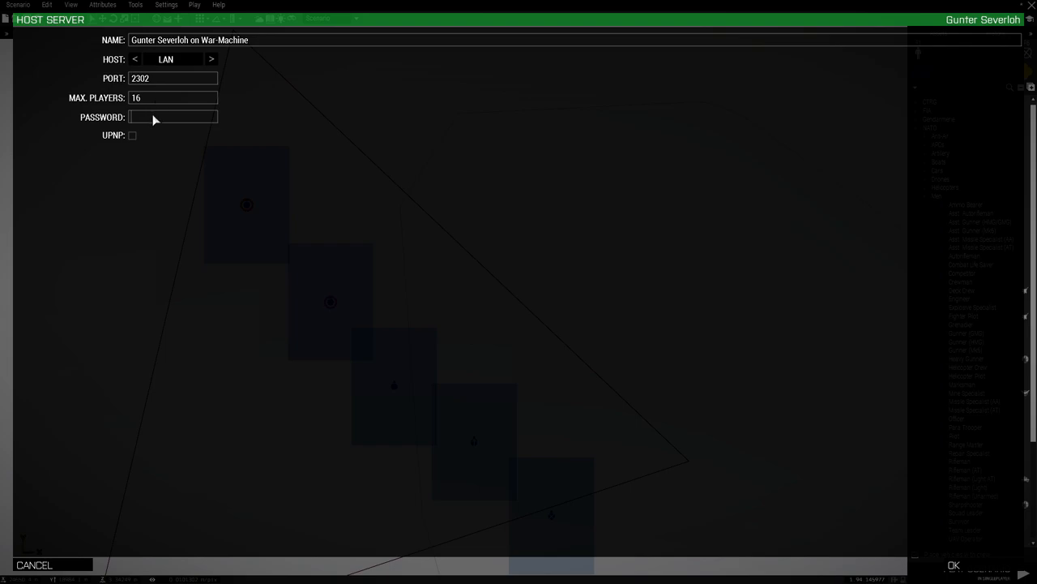
type("ubh")
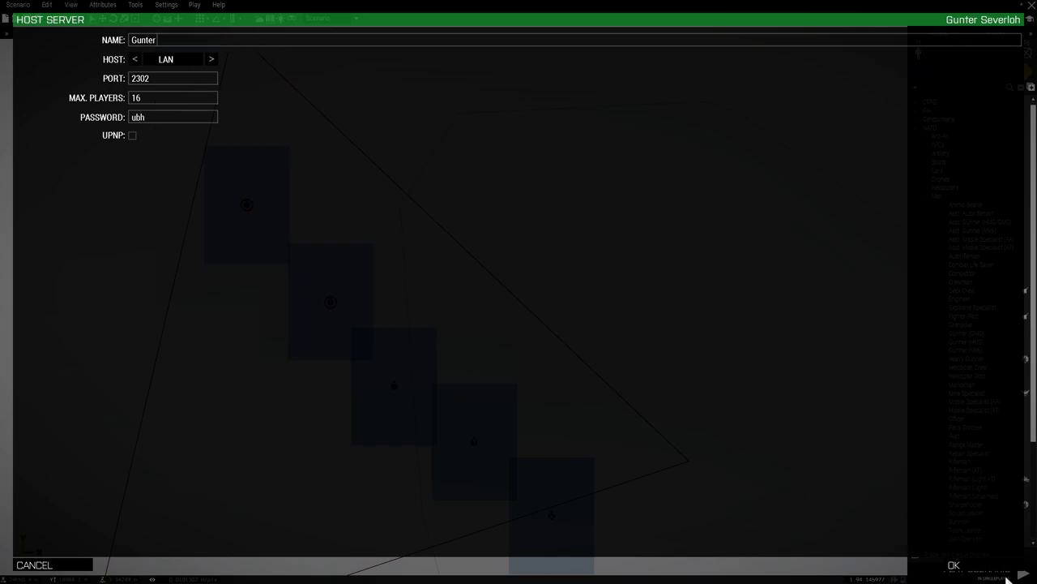
left_click(953, 564)
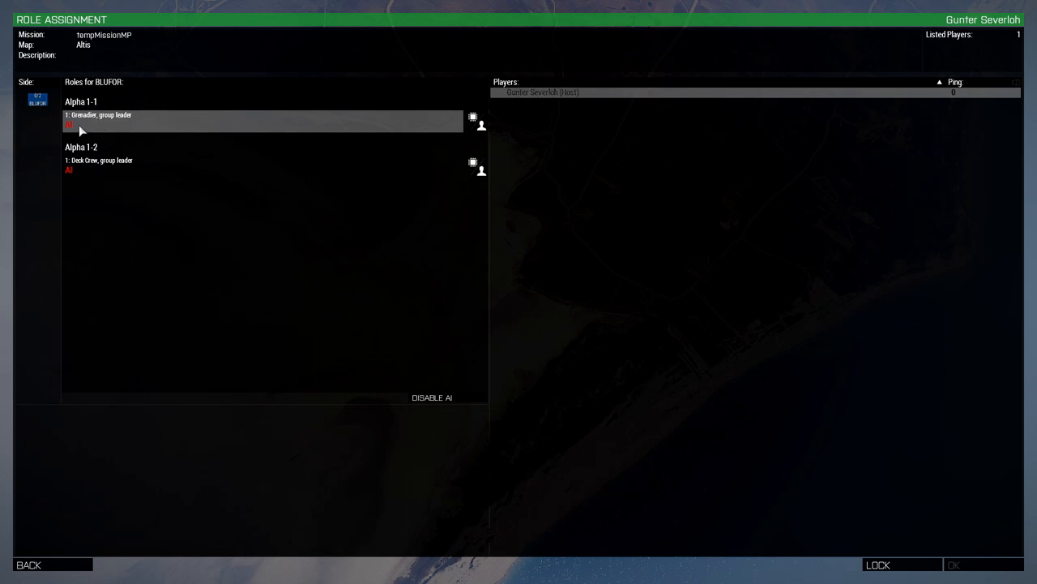
mouse_move(111, 149)
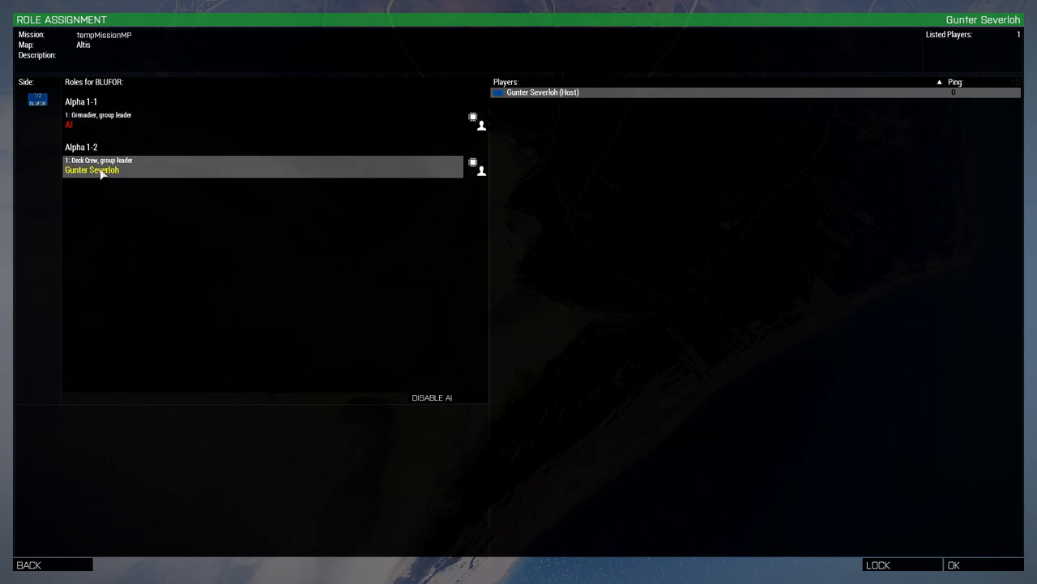
Take the Grenadier slot in the Role Assignment lobby
left_click(92, 115)
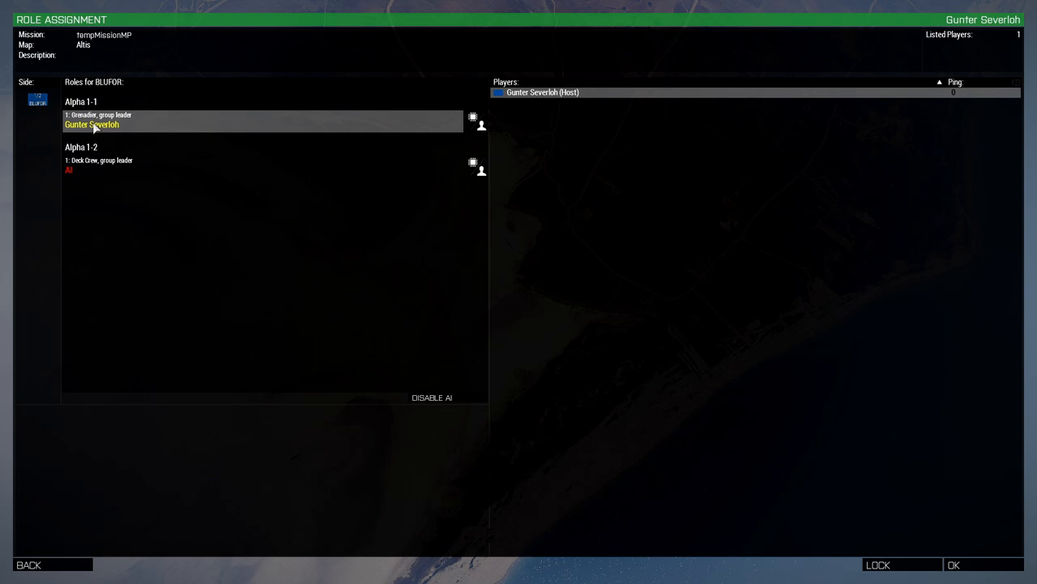
mouse_move(92, 180)
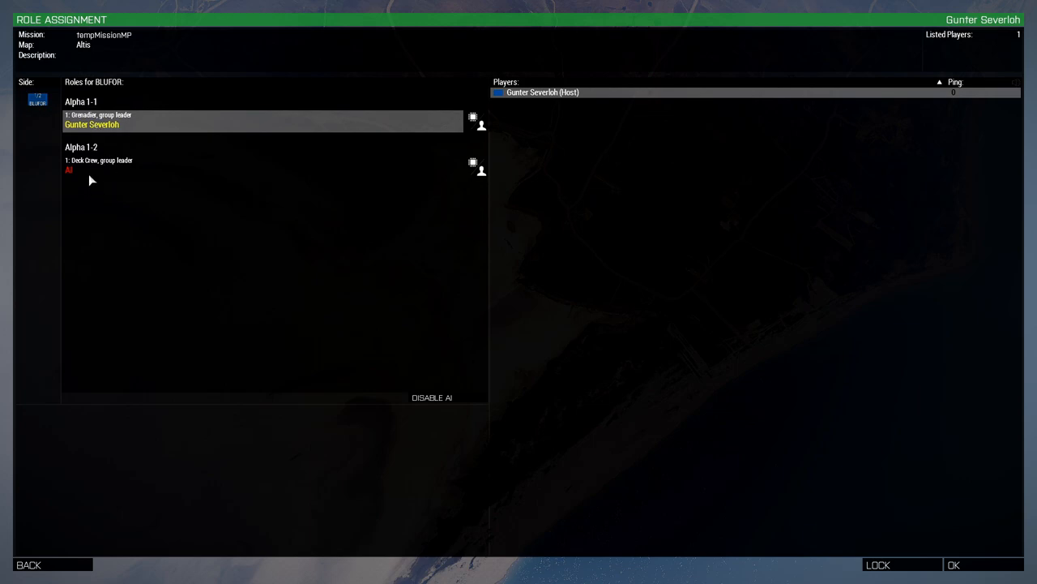
mouse_move(92, 174)
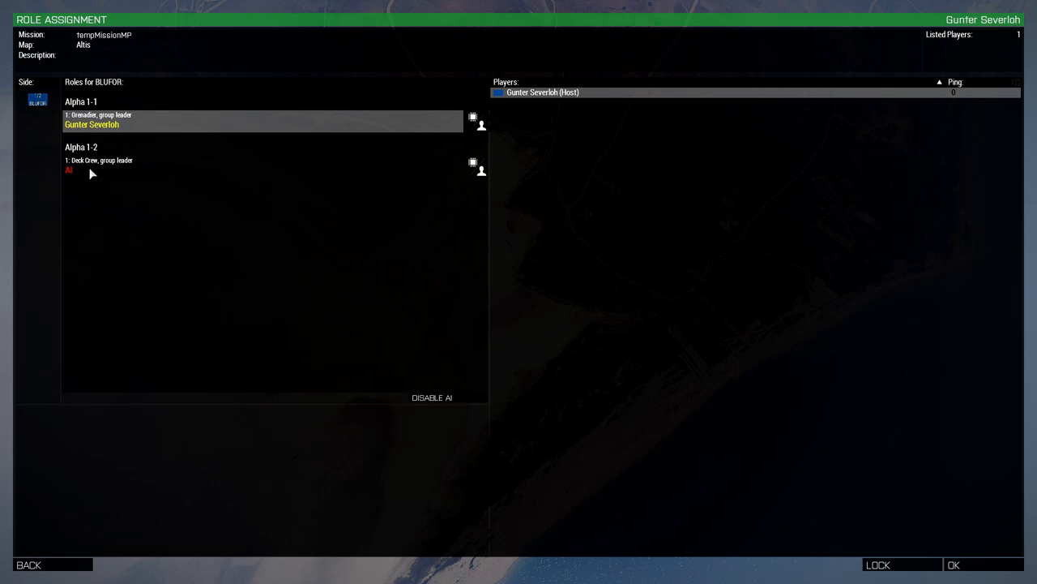
mouse_move(79, 550)
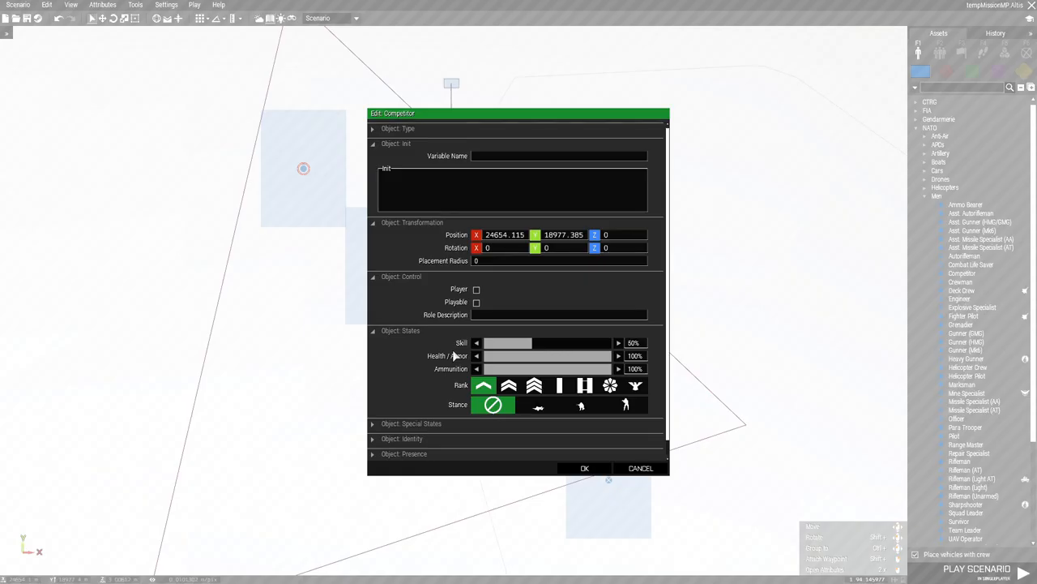
Tick Playable for the Competitor, then confirm the Autorifleman's Playable setting
left_click(476, 302)
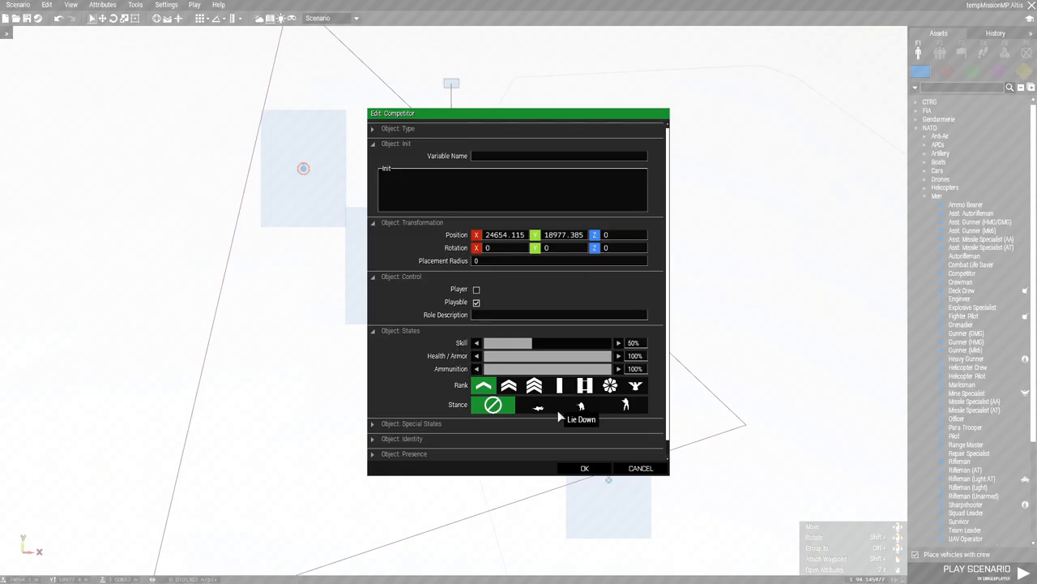
left_click(584, 467)
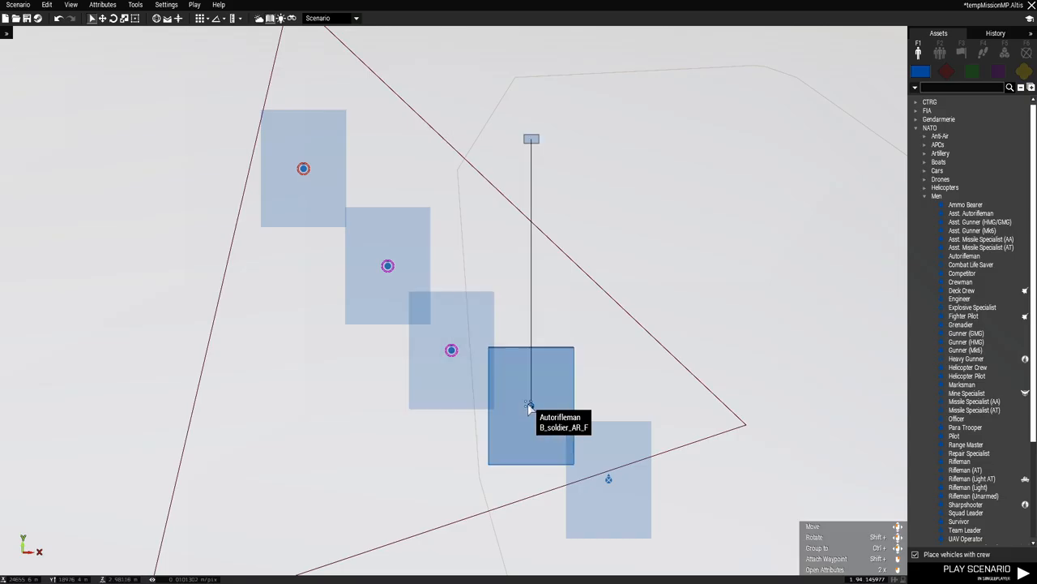
double_click(530, 401)
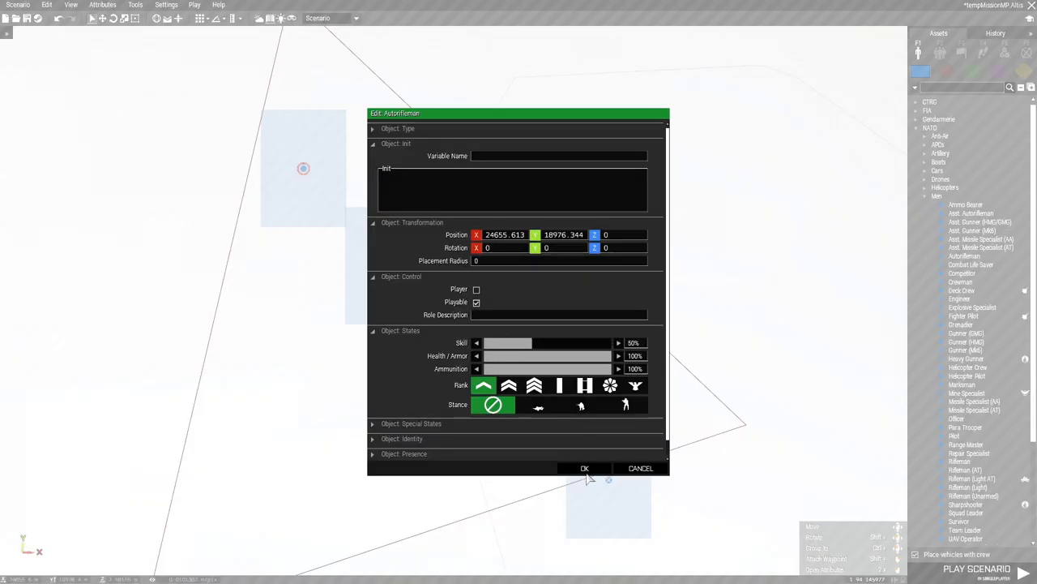
left_click(584, 467)
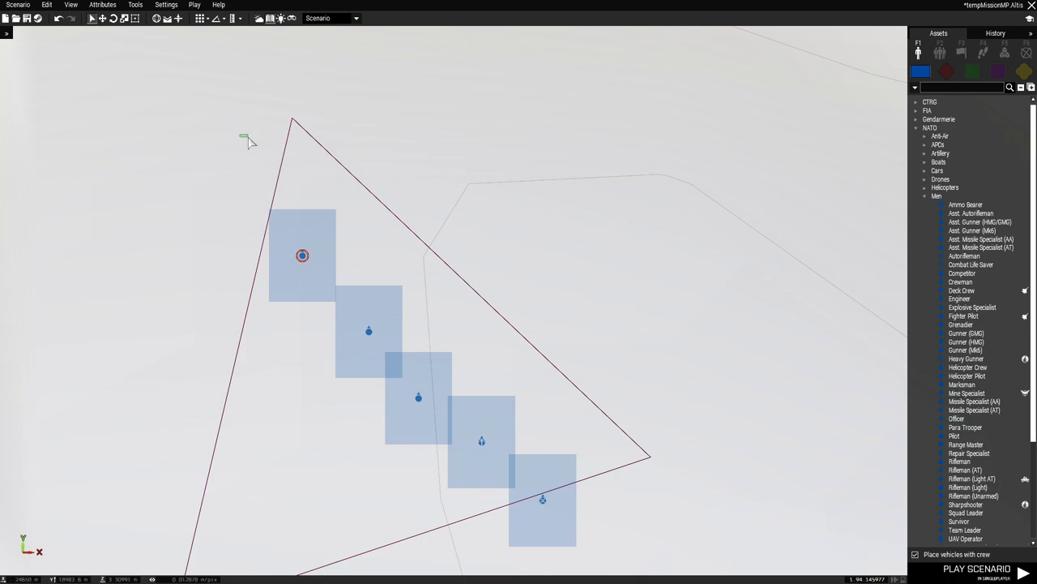
Box-select all five NATO soldiers in the 2D map view
left_click_drag(242, 137, 278, 168)
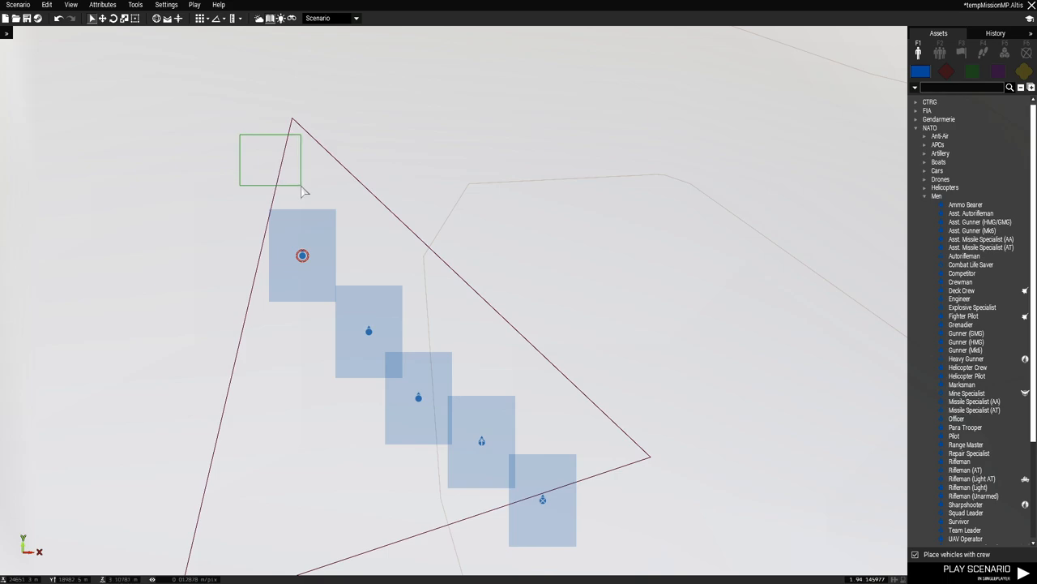
left_click_drag(300, 191, 612, 558)
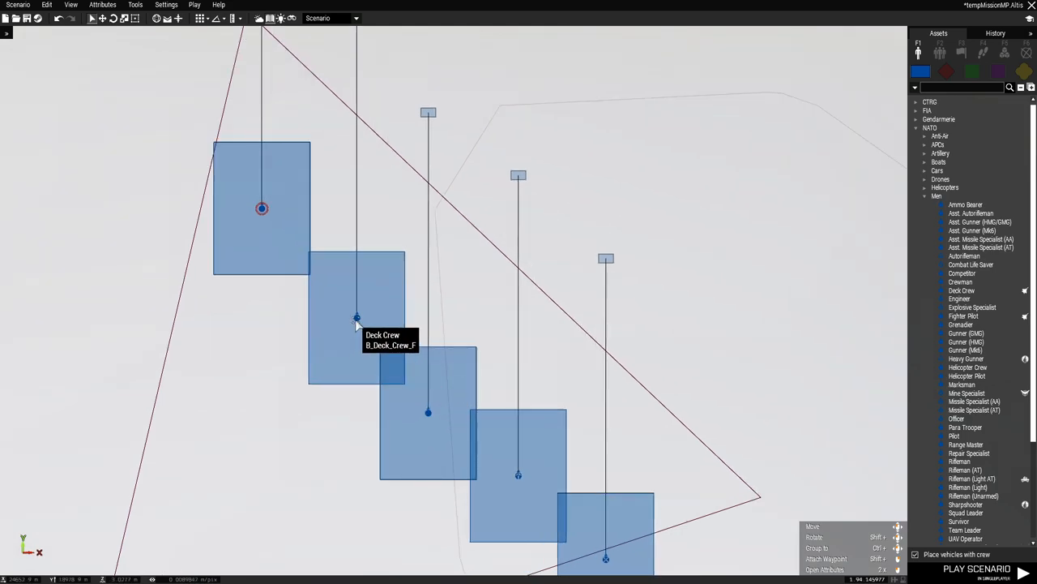
mouse_move(348, 319)
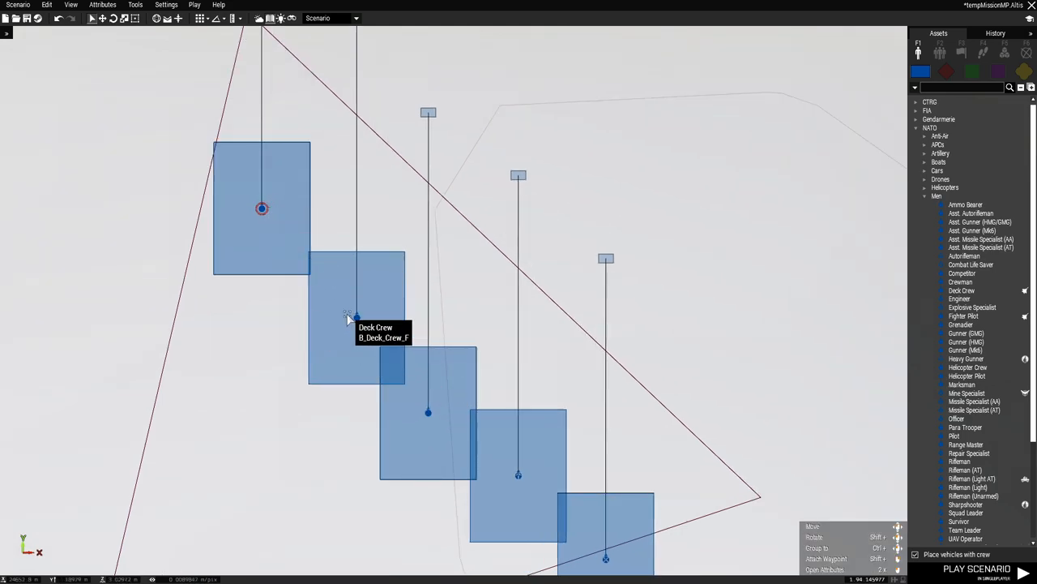
mouse_move(290, 468)
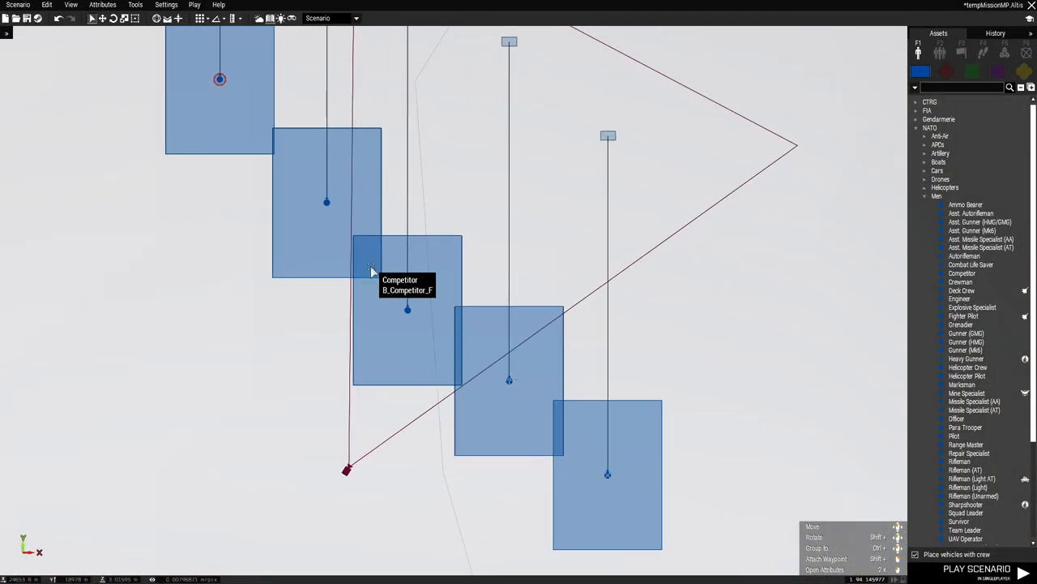
Tick Playable in the shared Attributes dialog for all selected soldiers and apply
right_click(371, 278)
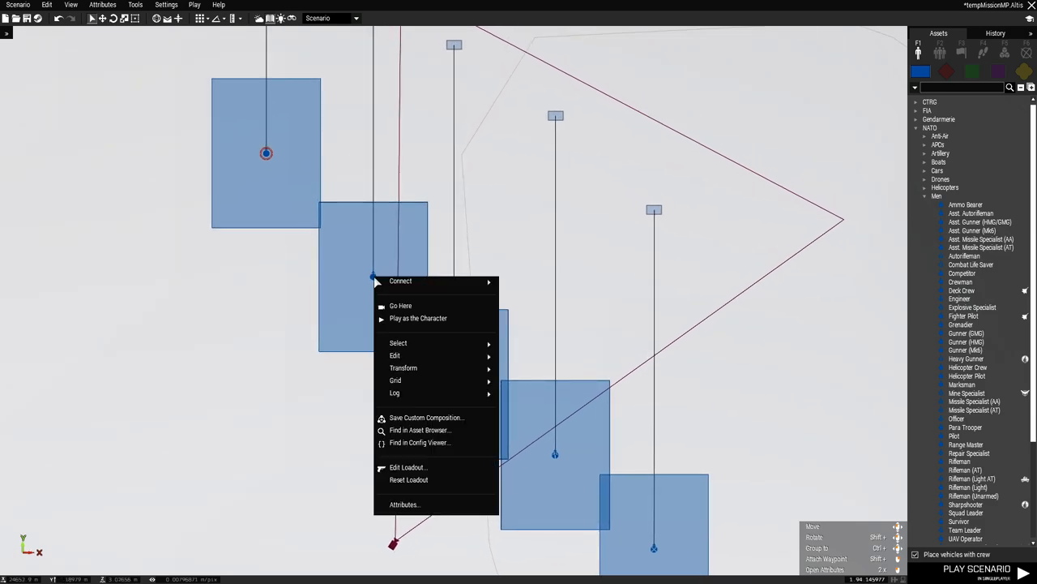
mouse_move(405, 504)
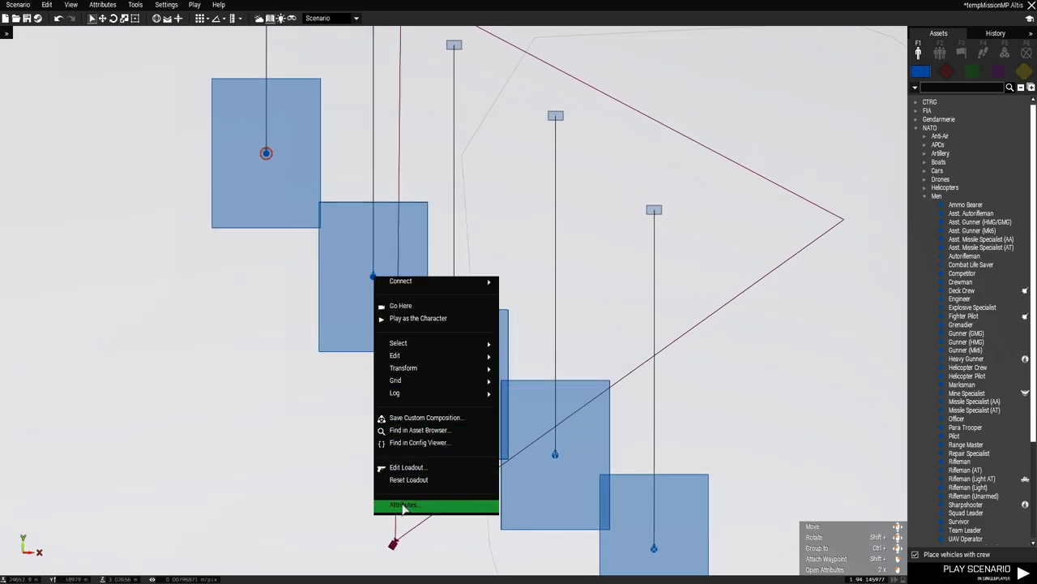
left_click(404, 504)
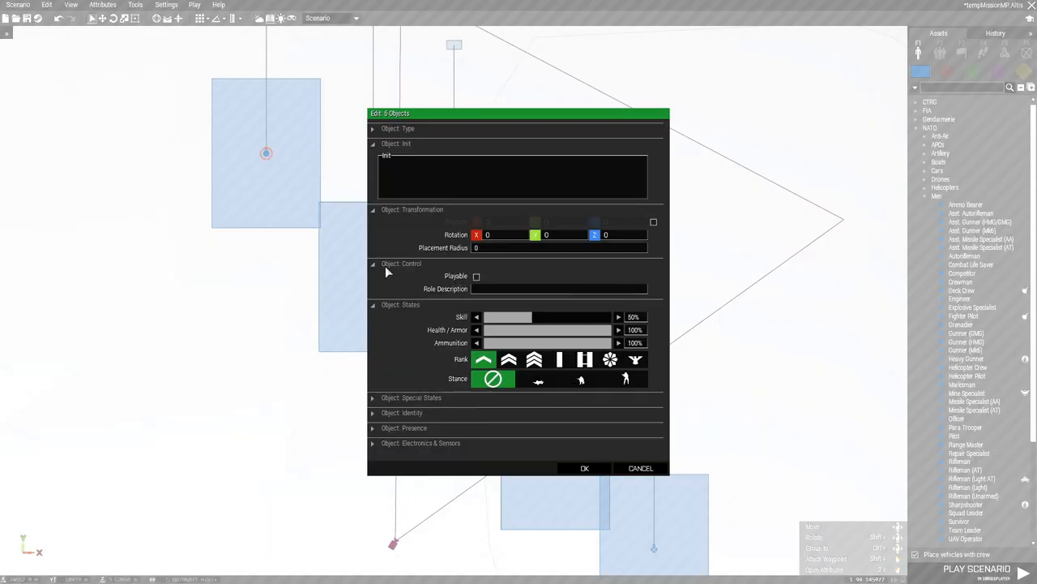
mouse_move(456, 276)
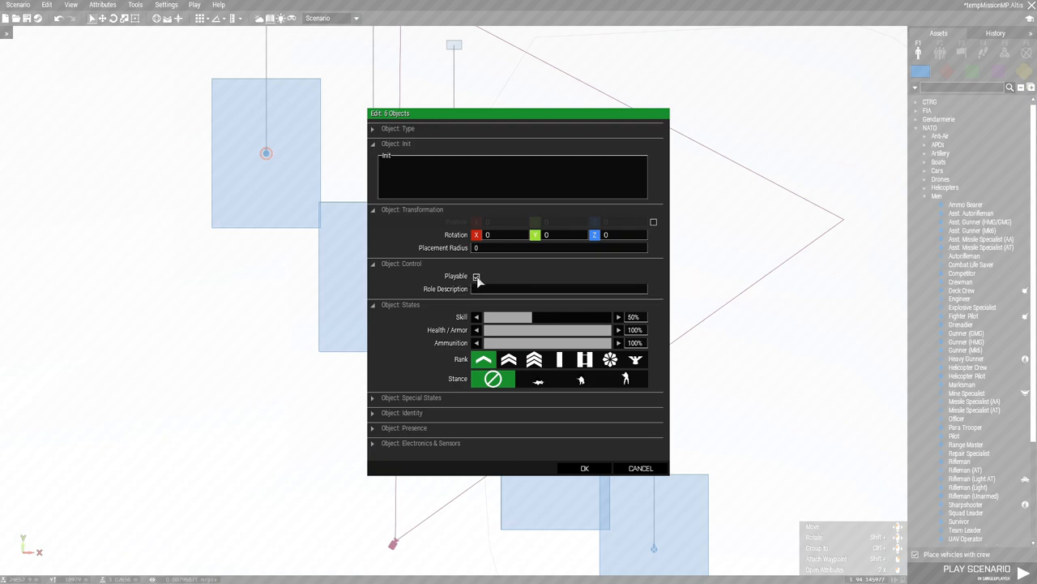
left_click(476, 276)
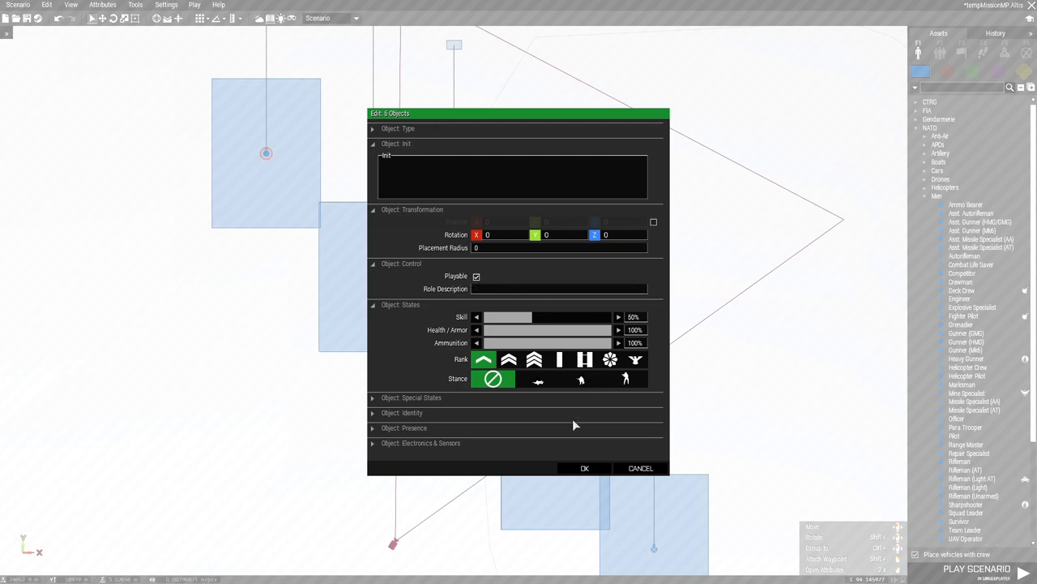
left_click(584, 467)
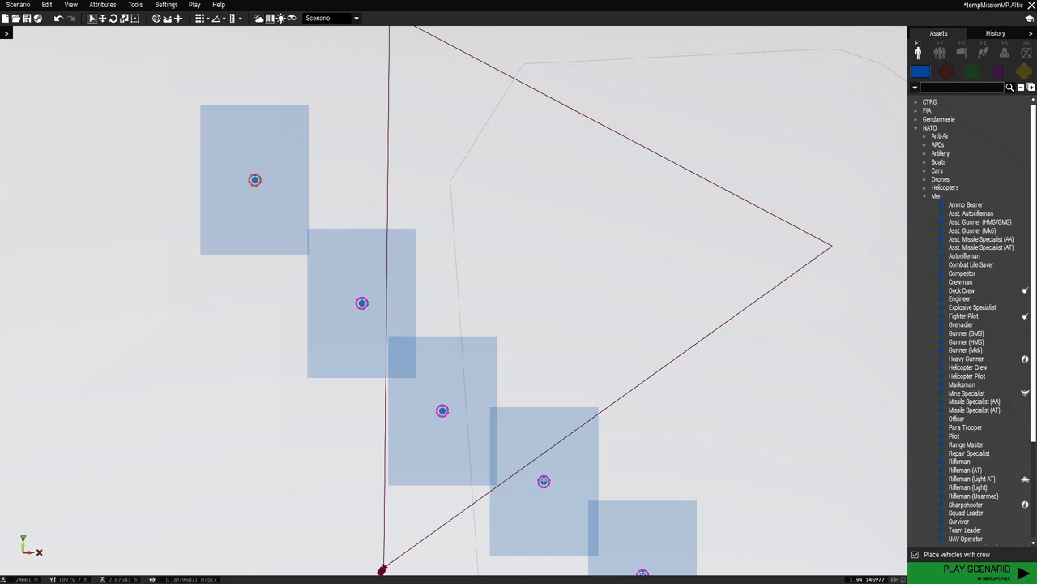
Preview the scenario and switch between the Alpha 1-1 Grenadier and Alpha 1-5 Officer via Team Switch
left_click(977, 568)
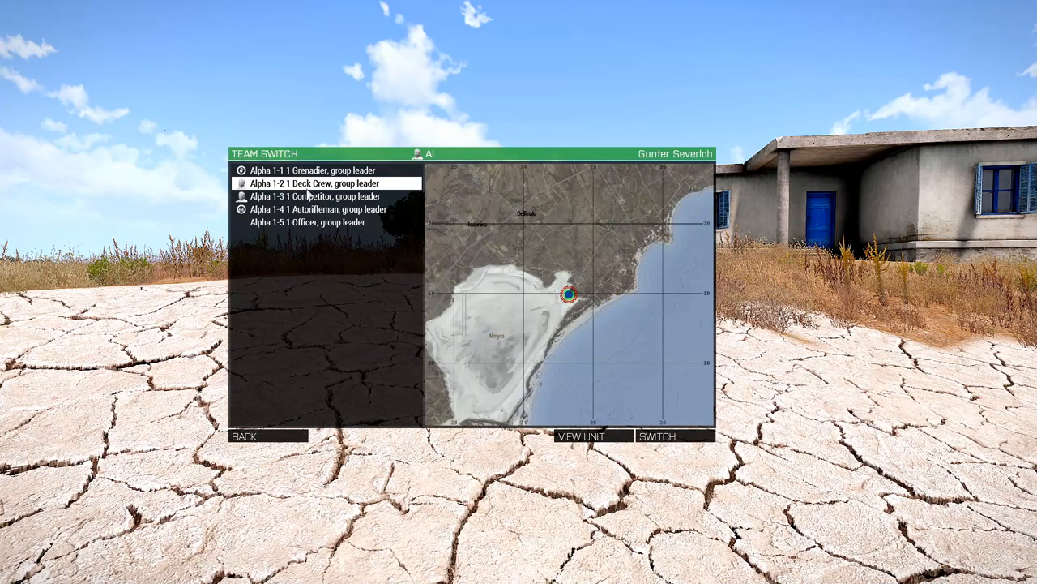
left_click(313, 170)
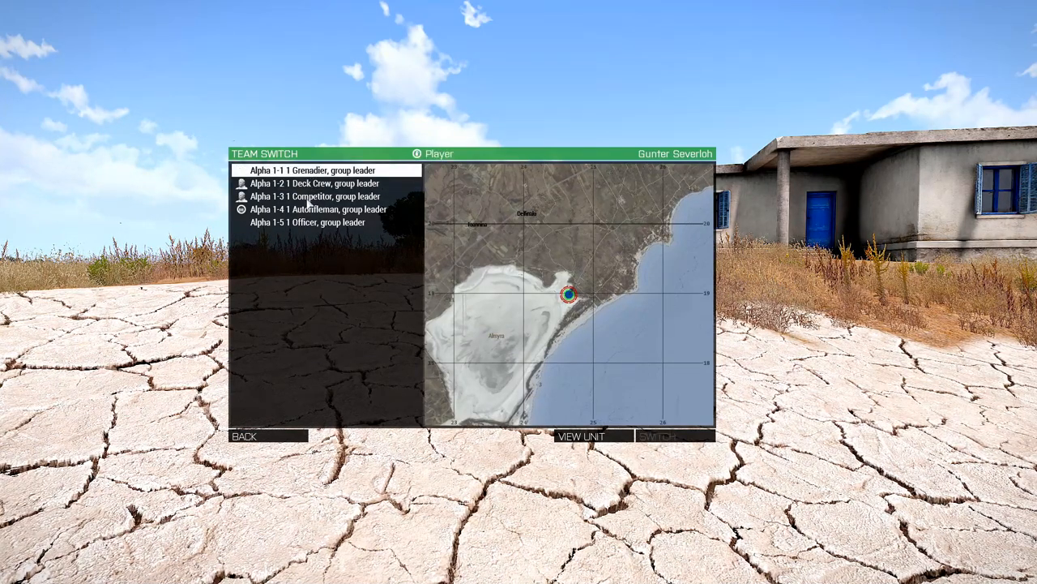
left_click(307, 222)
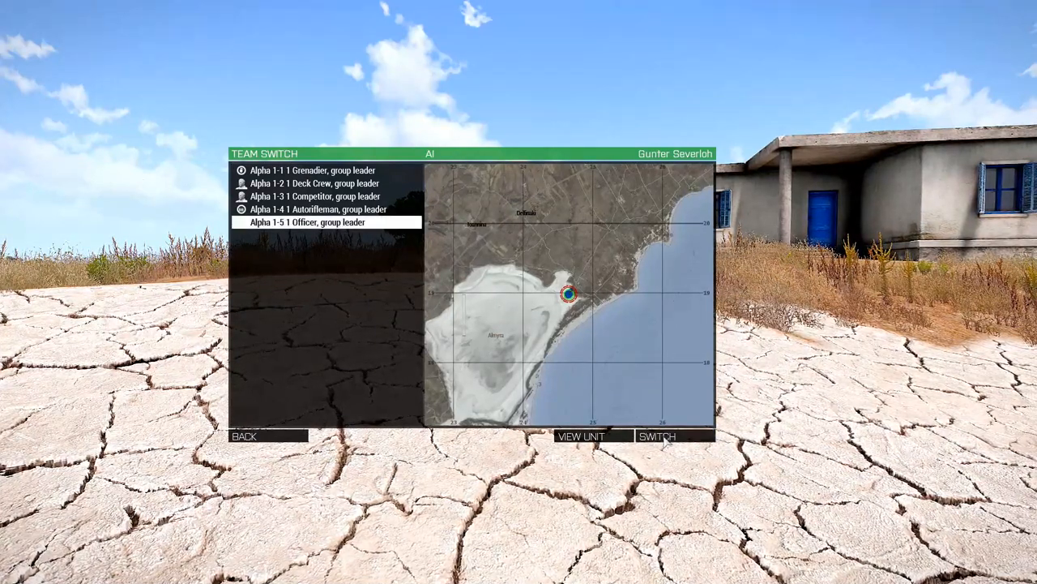
left_click(656, 436)
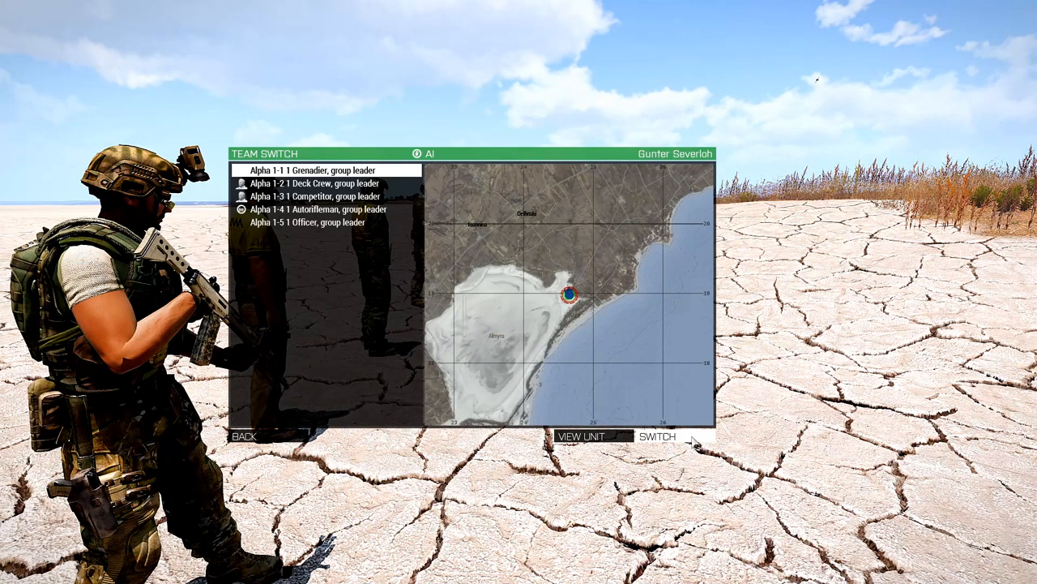
left_click(657, 436)
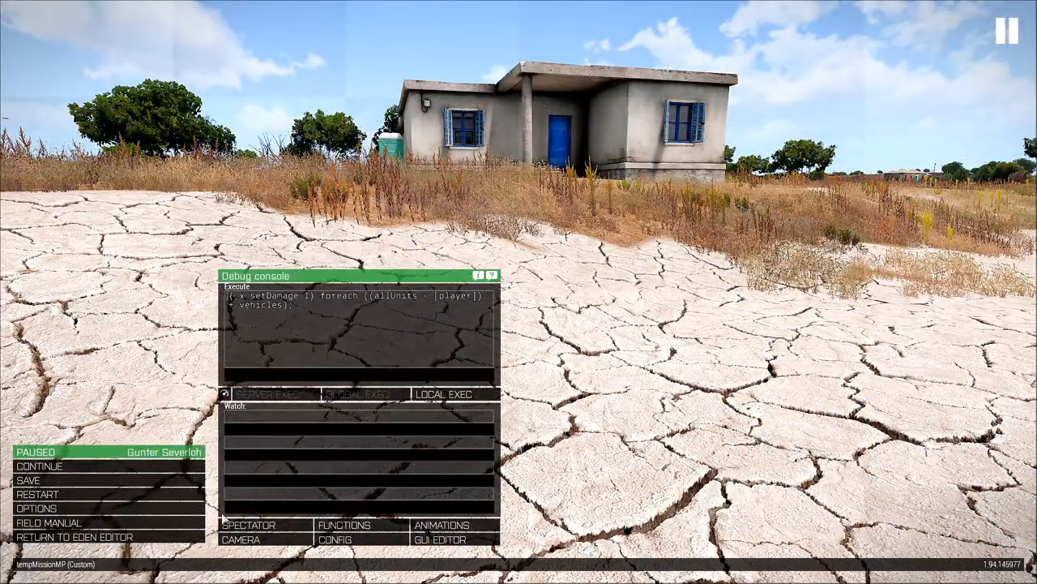
mouse_move(73, 537)
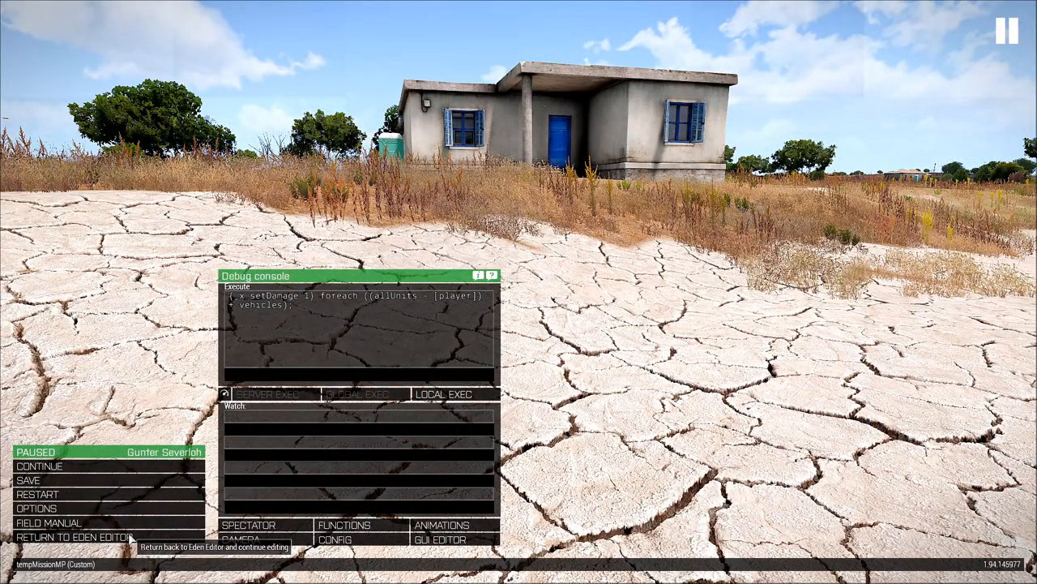
Return to Eden and enter 'hgfd' in the LAN Host Server setup
left_click(75, 536)
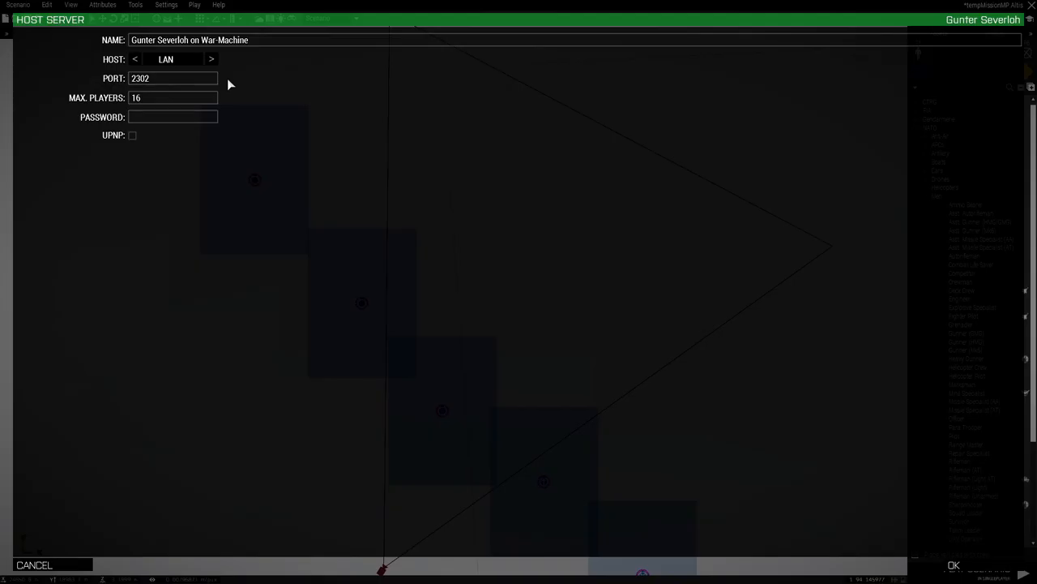
type("hgfd")
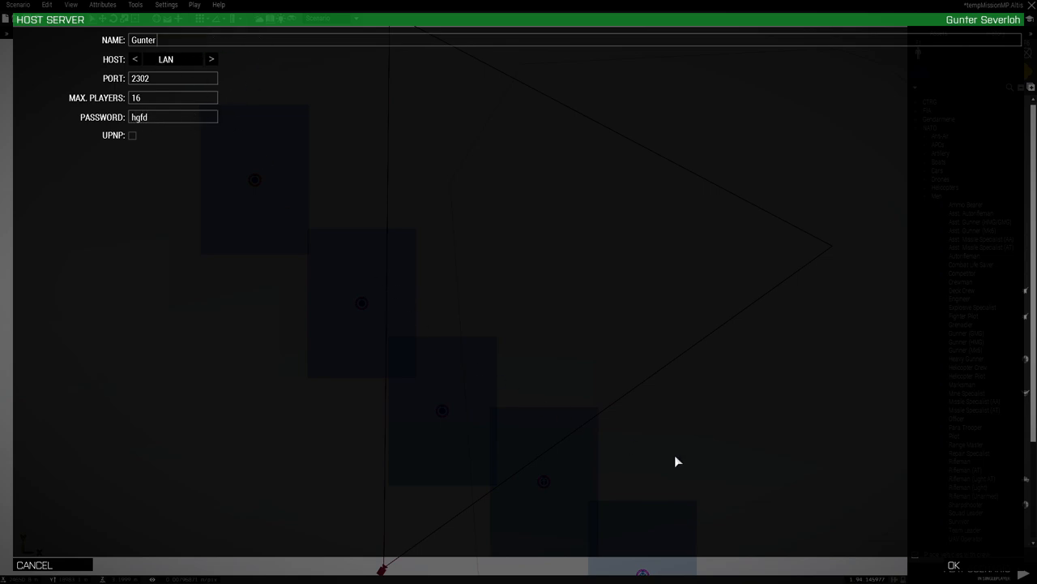
mouse_move(977, 574)
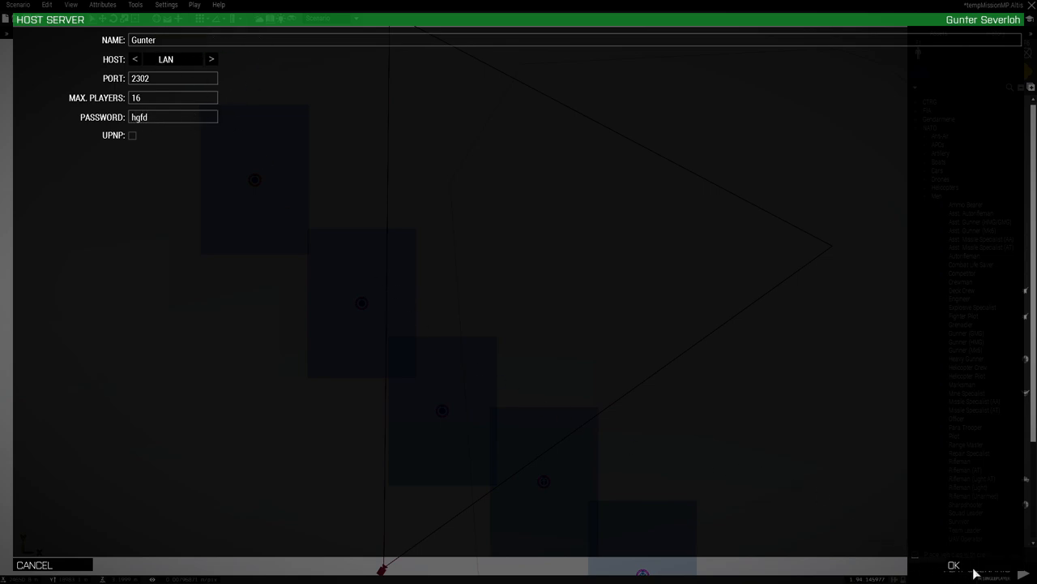
Host the lobby, take the Alpha 1-1 Grenadier slot, then go back to the editor
left_click(954, 565)
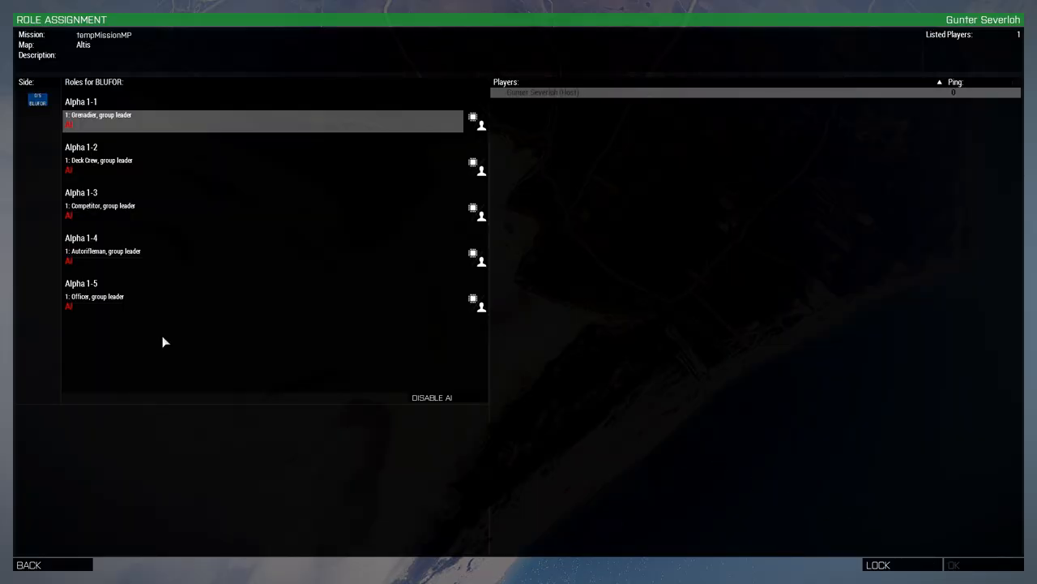
mouse_move(67, 283)
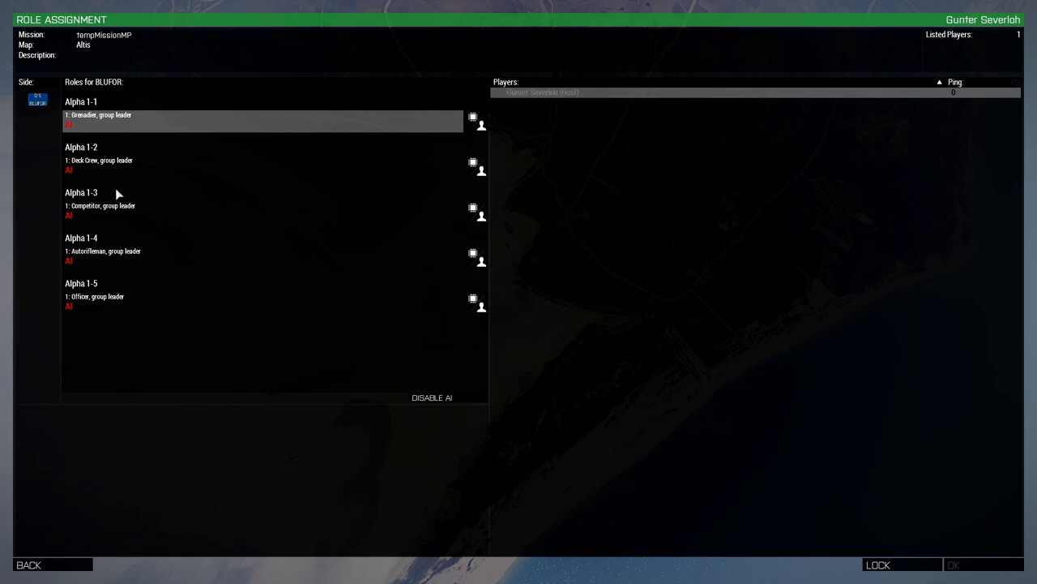
mouse_move(164, 222)
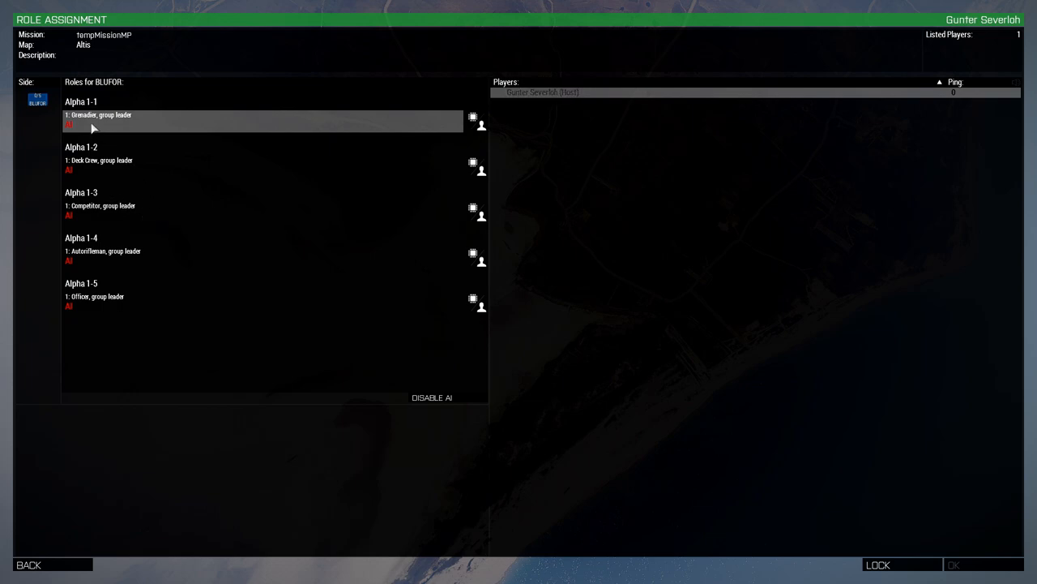
left_click(97, 115)
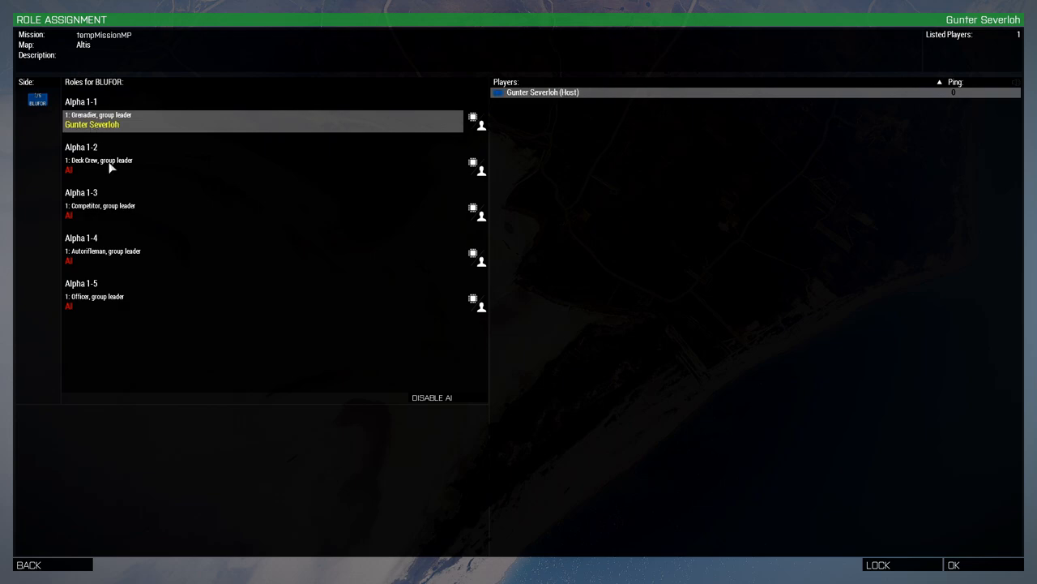
mouse_move(124, 365)
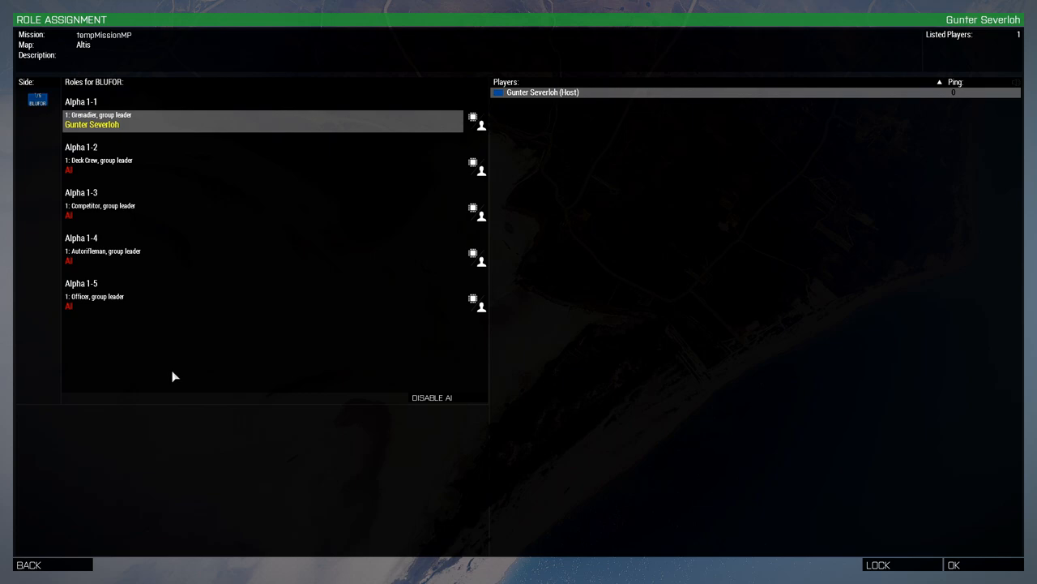
mouse_move(110, 244)
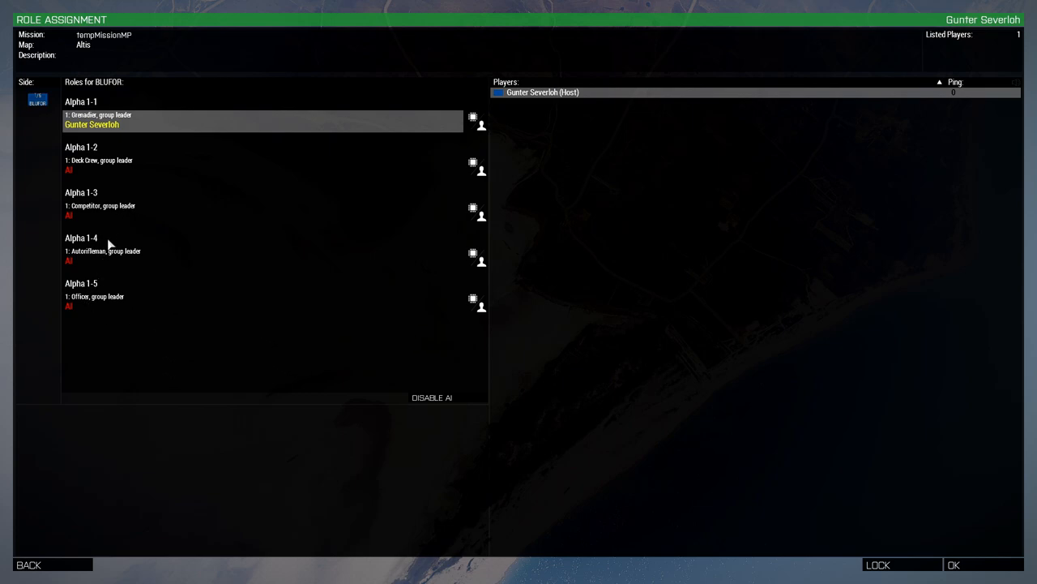
mouse_move(77, 213)
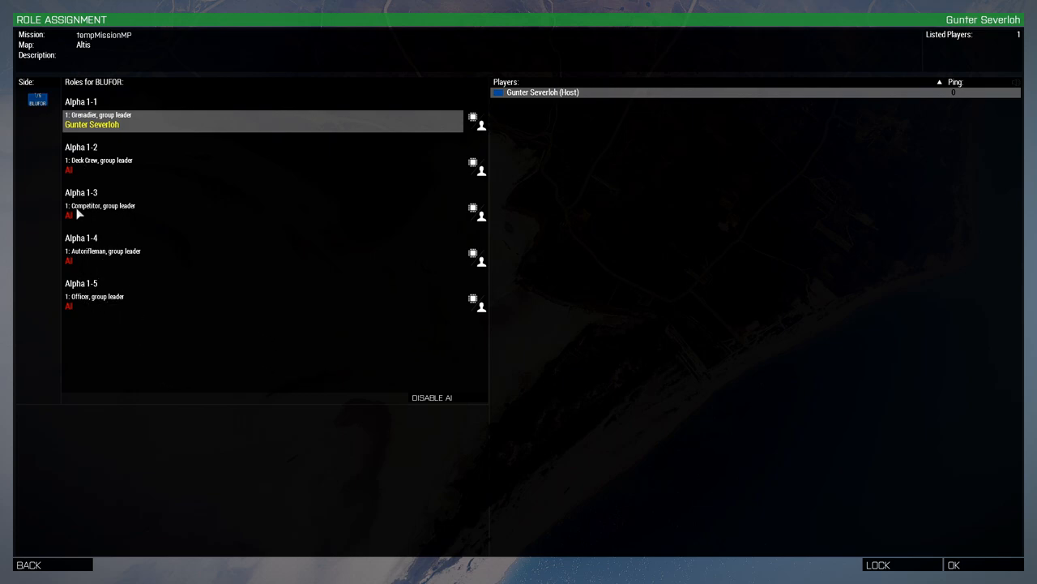
left_click(953, 564)
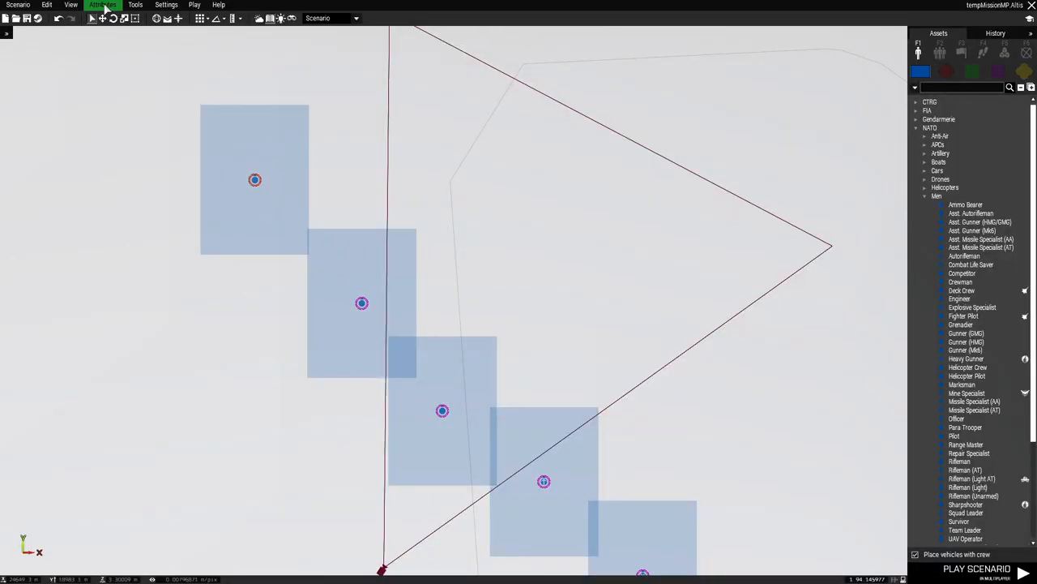
Uncheck Enable AI under Lobby in Attributes > Multiplayer and confirm with OK
left_click(103, 5)
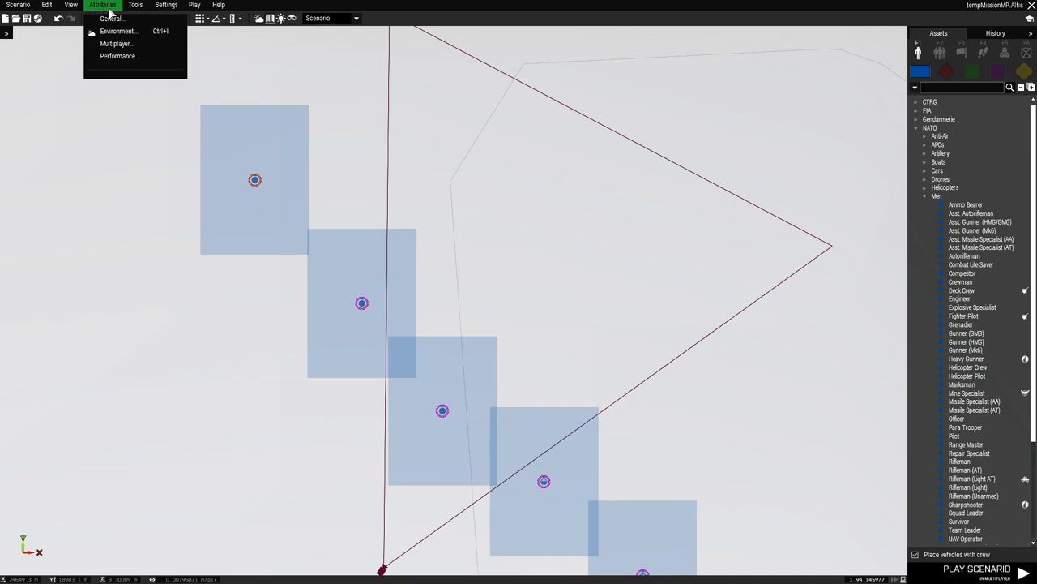
mouse_move(116, 43)
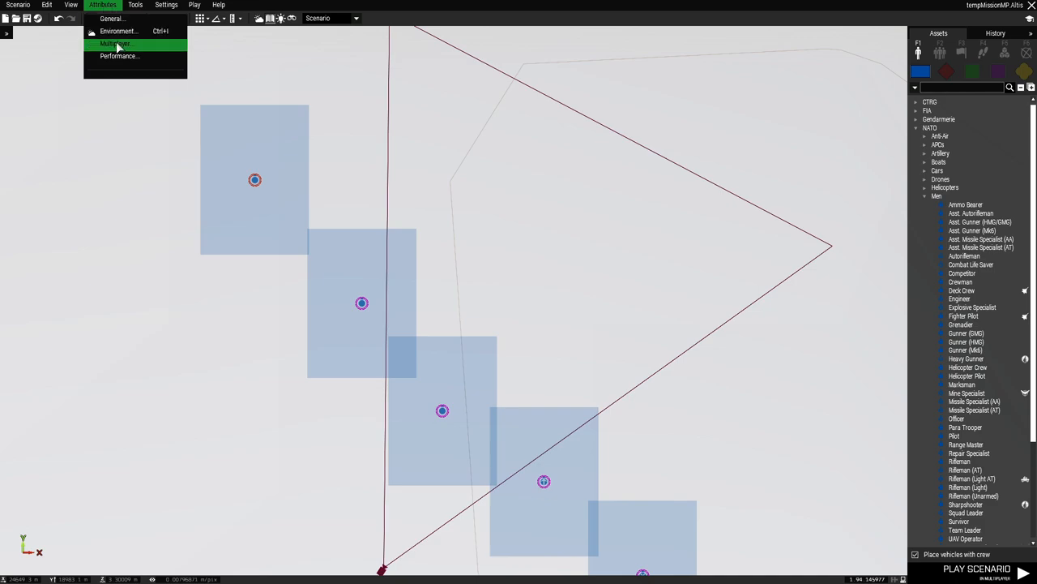
left_click(115, 42)
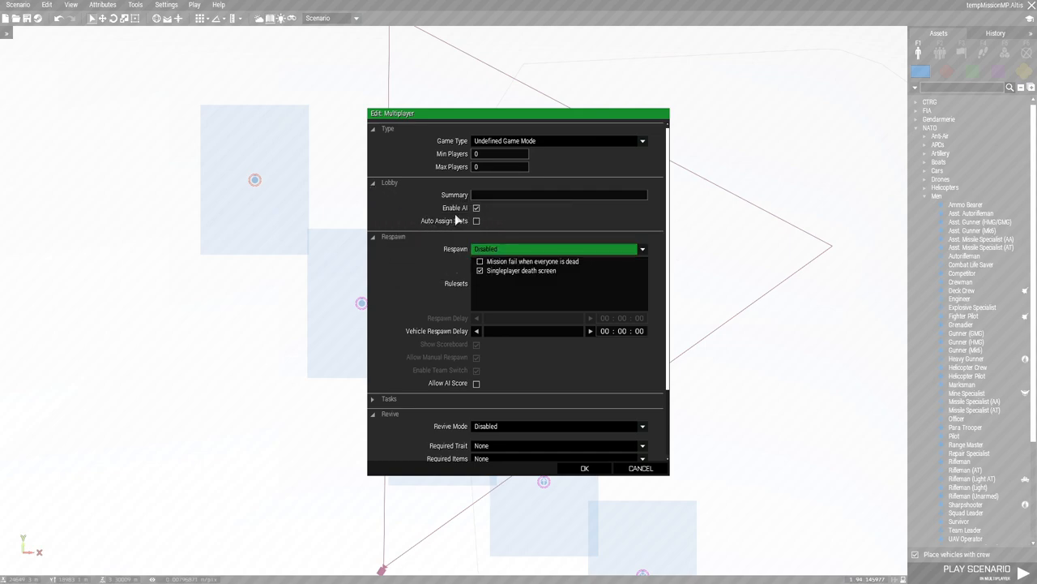
mouse_move(487, 219)
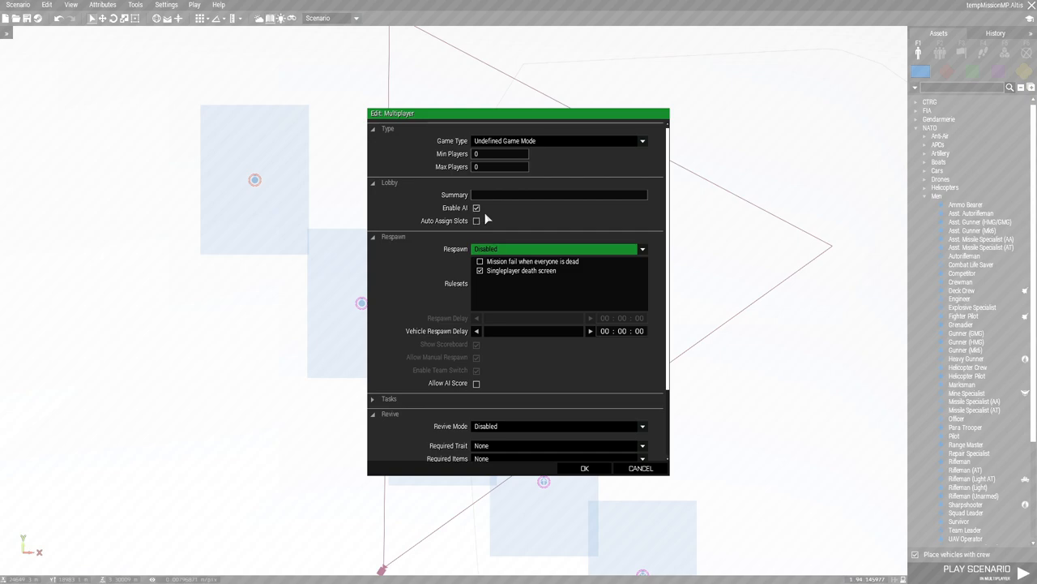
mouse_move(476, 208)
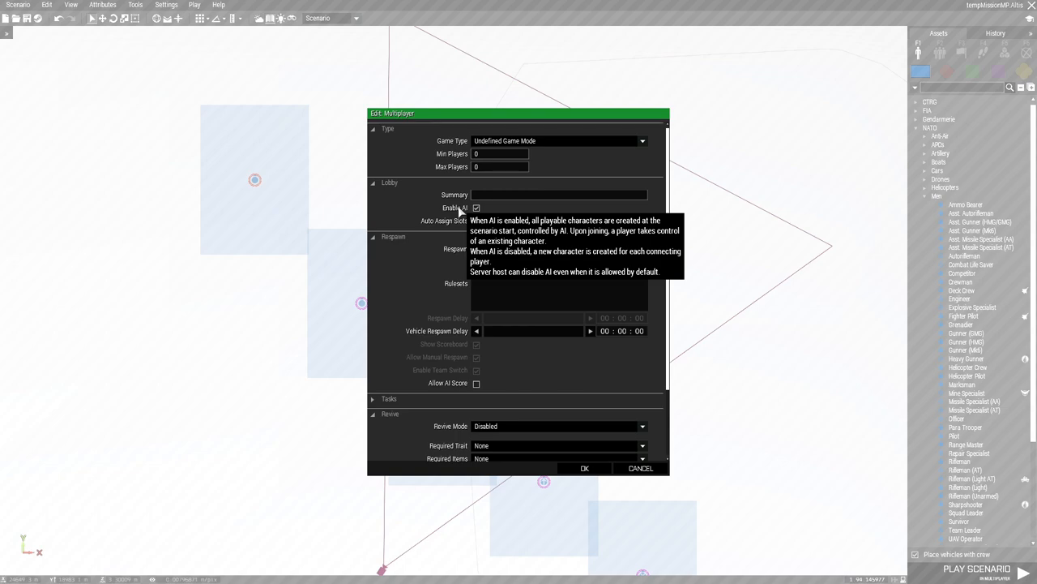
left_click(559, 248)
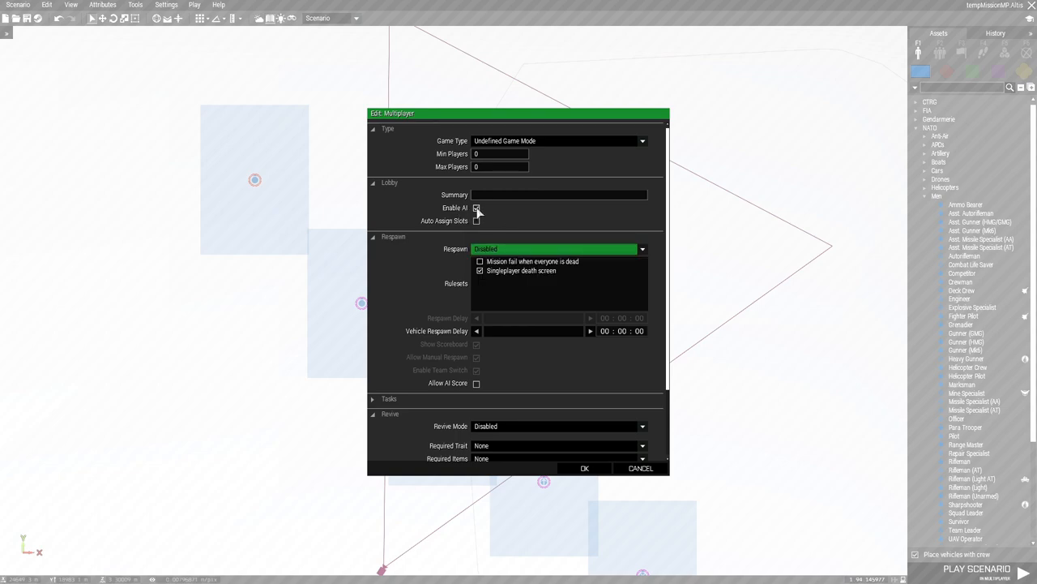
left_click(585, 468)
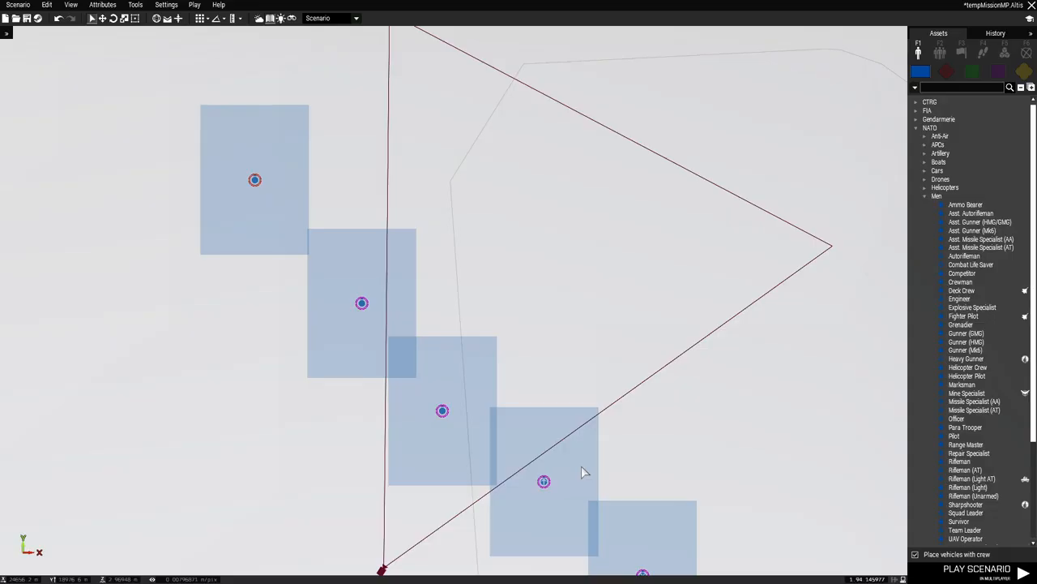
Play in Multiplayer as the Alpha 1-1 Grenadier, then abort back to the lobby
left_click(194, 5)
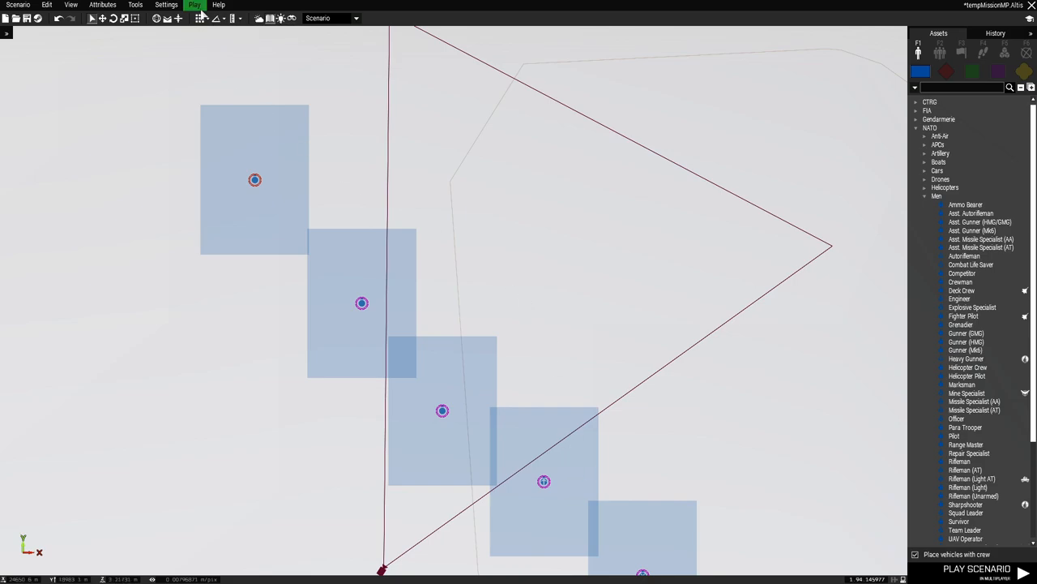
left_click(195, 5)
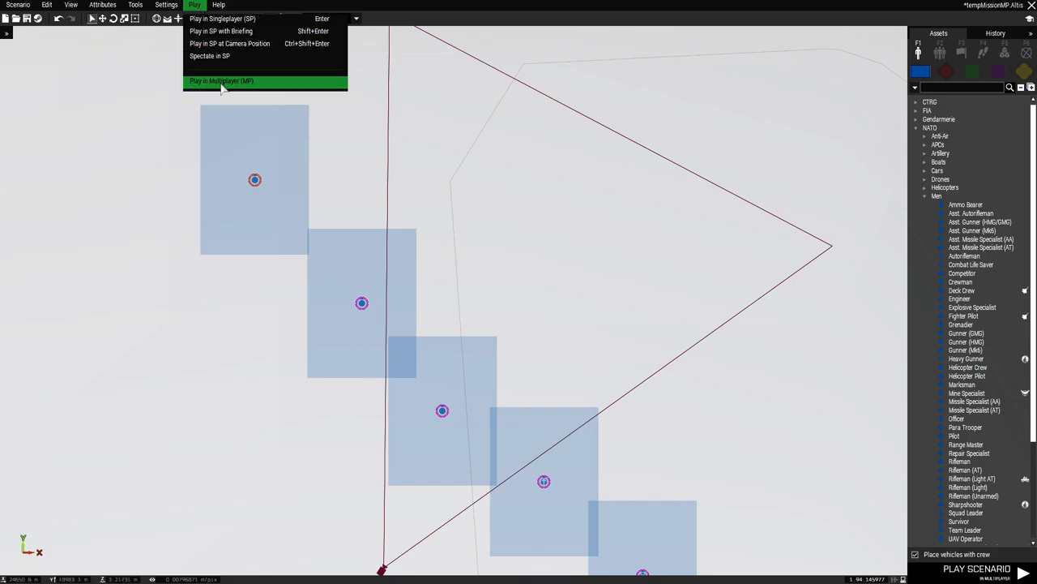
left_click(220, 80)
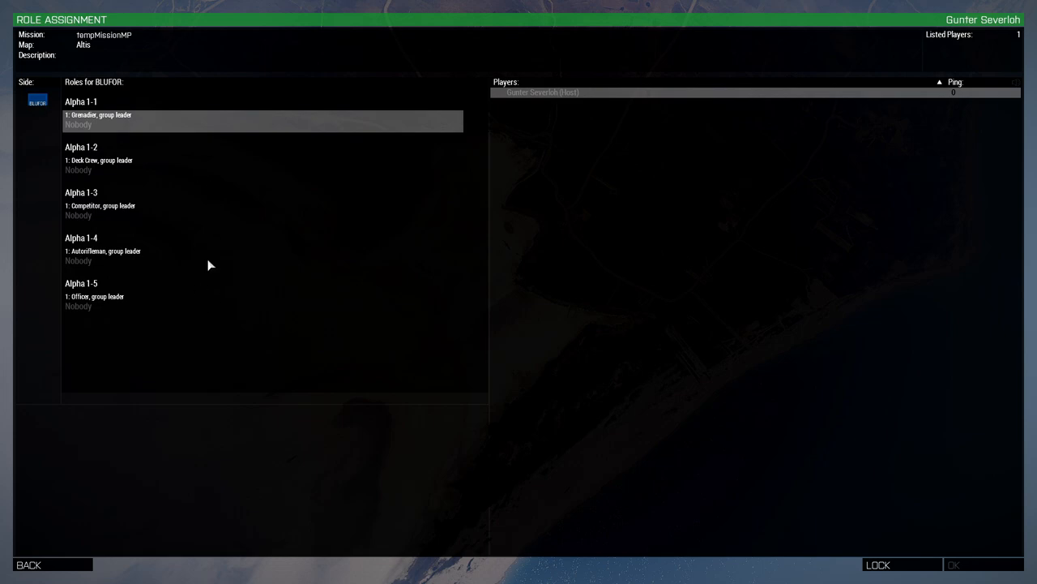
mouse_move(87, 311)
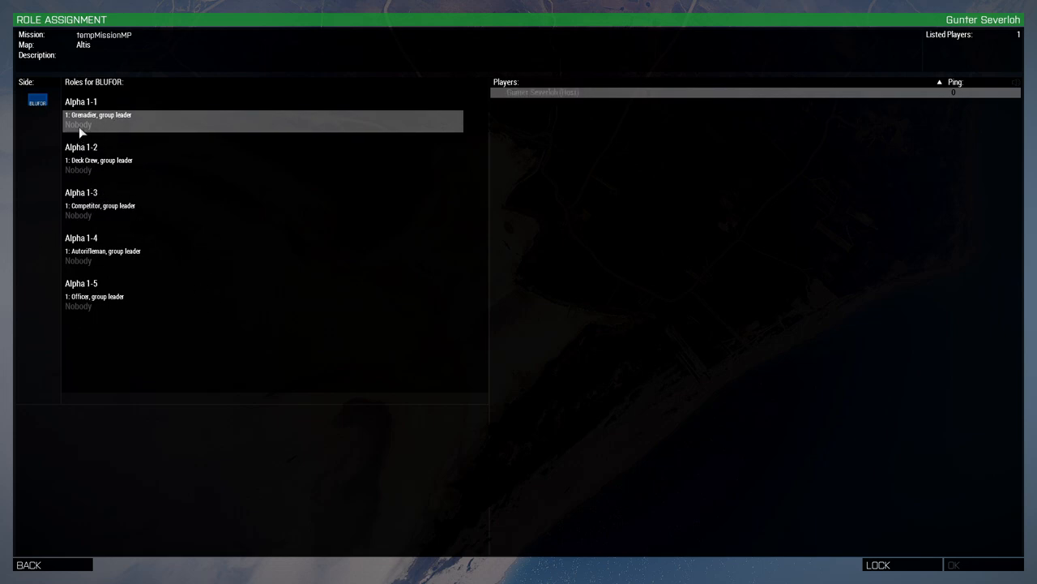
left_click(92, 124)
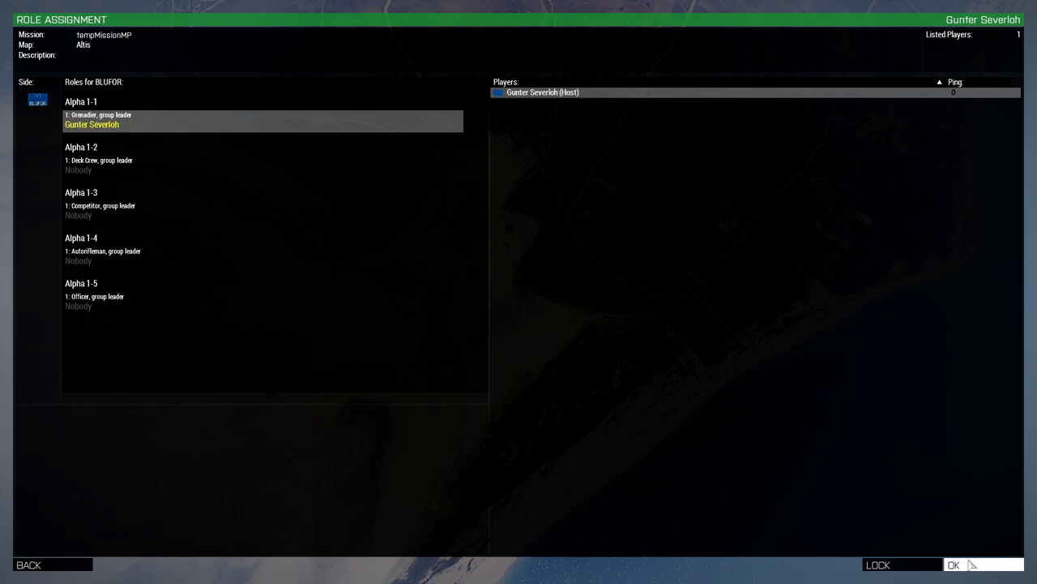
left_click(954, 564)
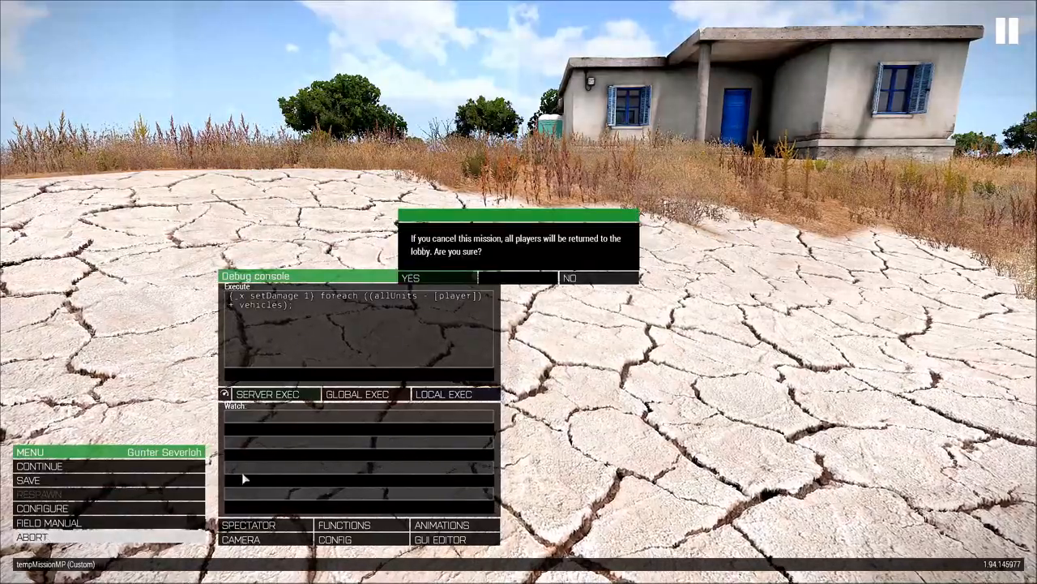
left_click(410, 277)
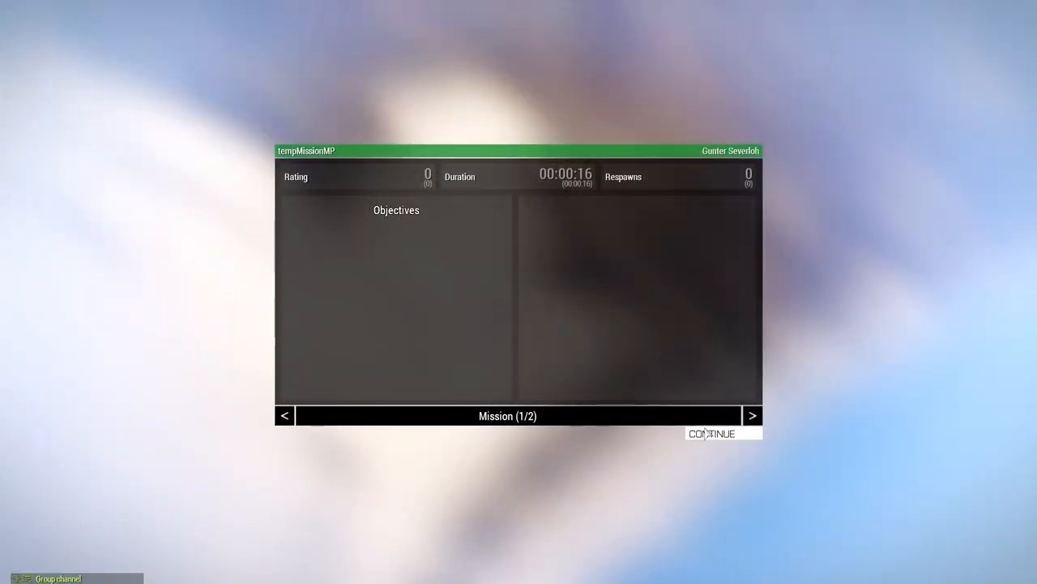
left_click(712, 433)
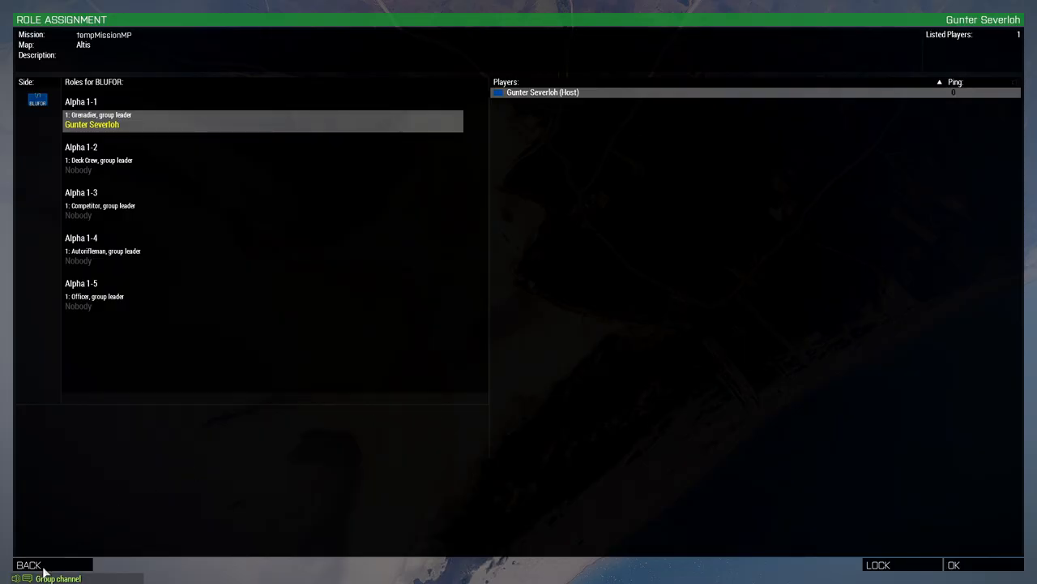